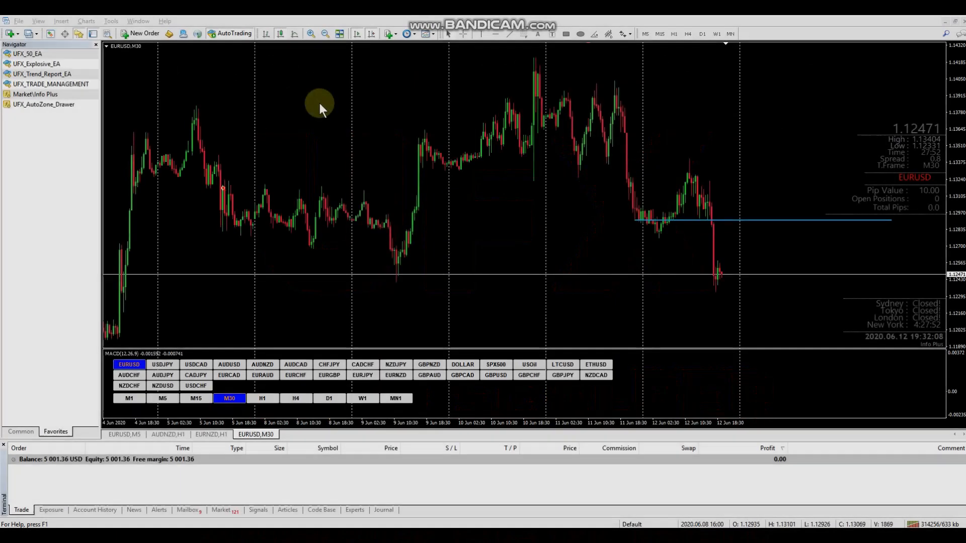
mouse_move(283, 123)
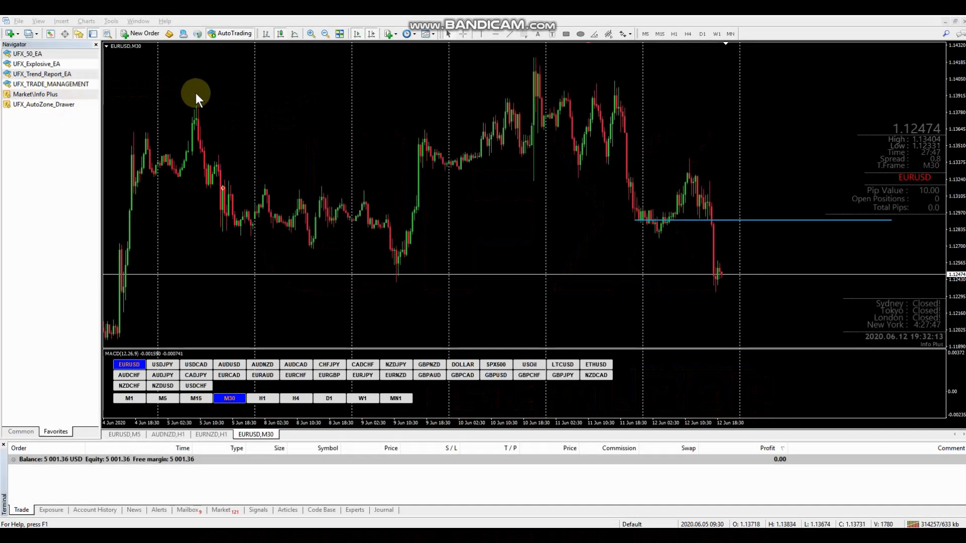
mouse_move(190, 78)
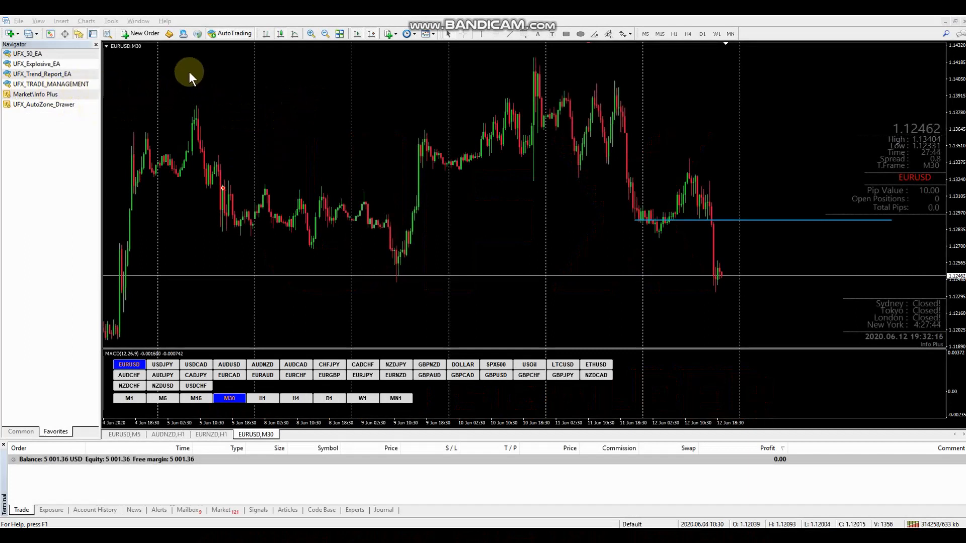
mouse_move(567, 184)
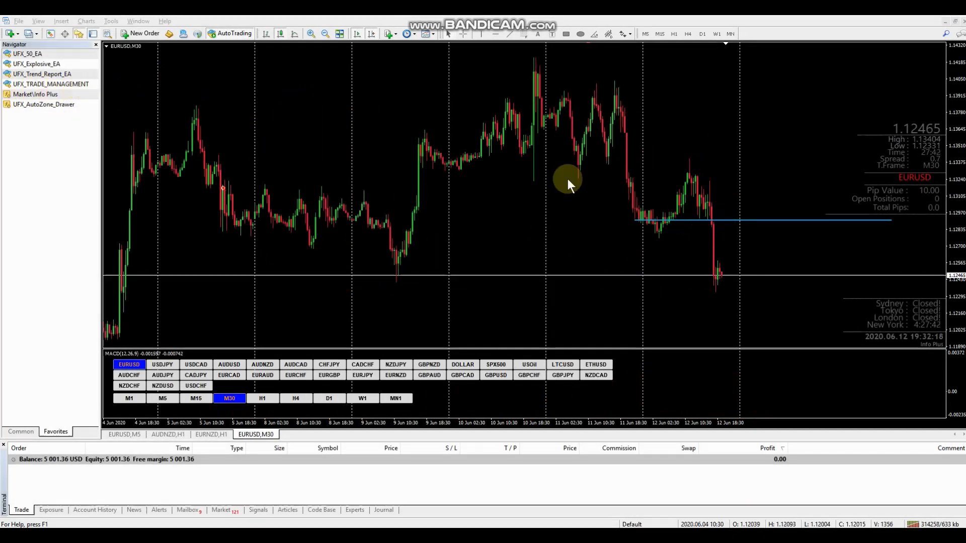
mouse_move(335, 146)
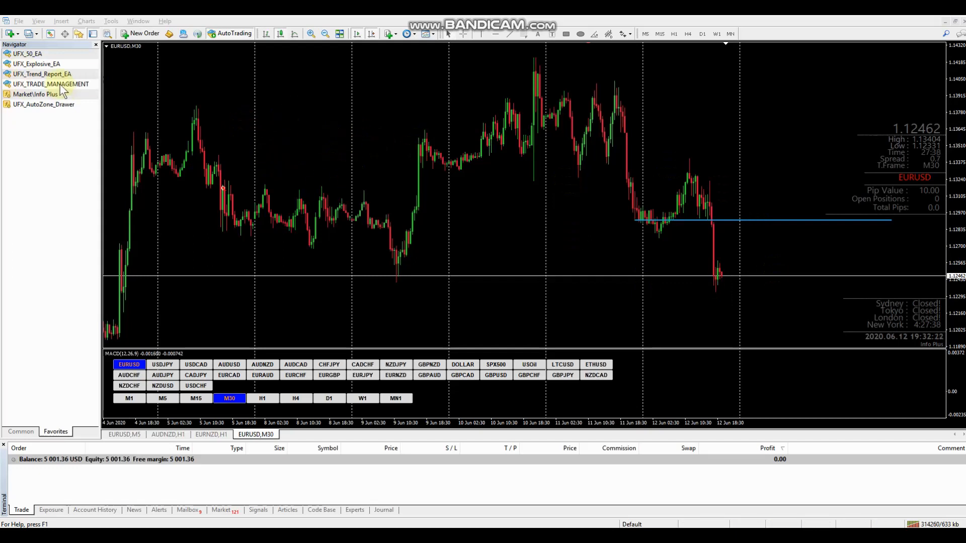
- Open UFX_TRADE_MANAGEMENT's inputs on EURUSD and keep Risk at Risk_1_percent
left_click(51, 84)
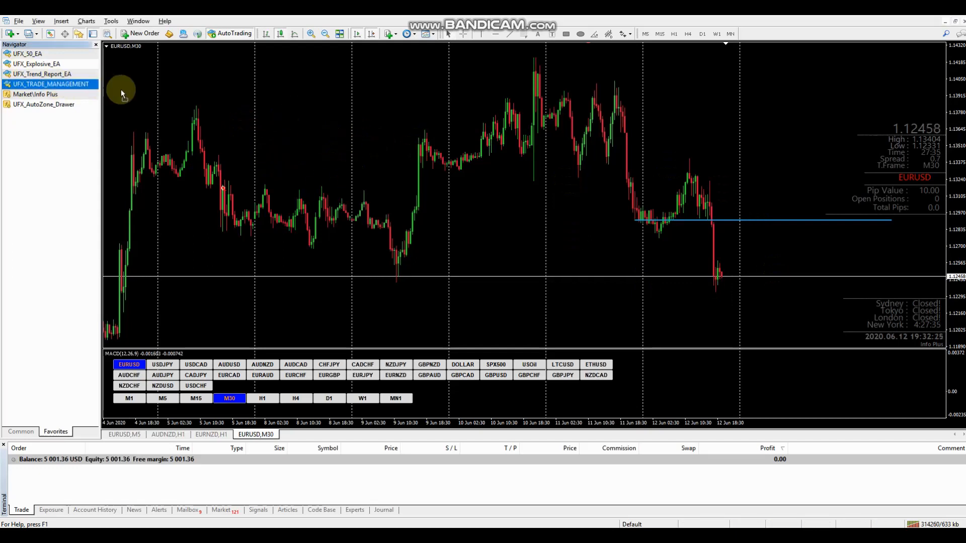
mouse_move(295, 116)
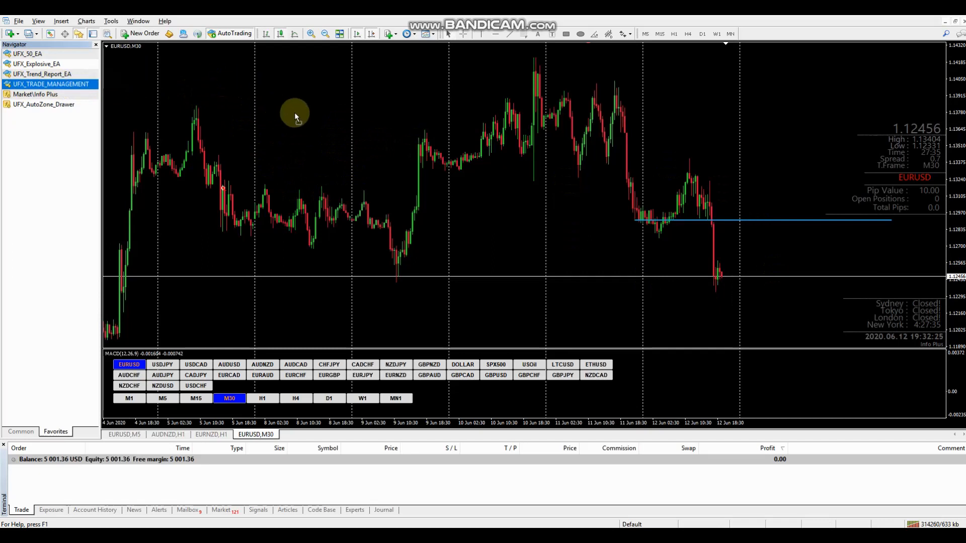
double_click(50, 84)
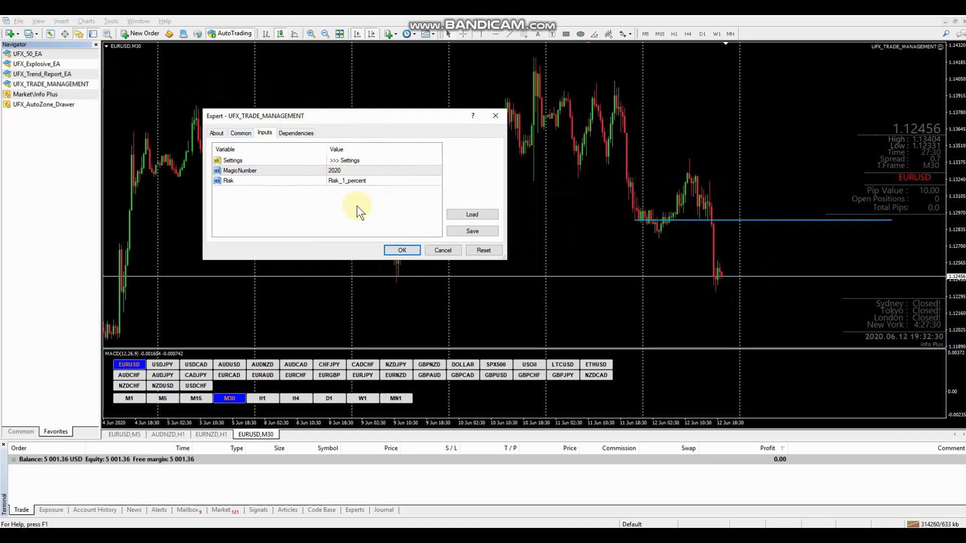
left_click(383, 181)
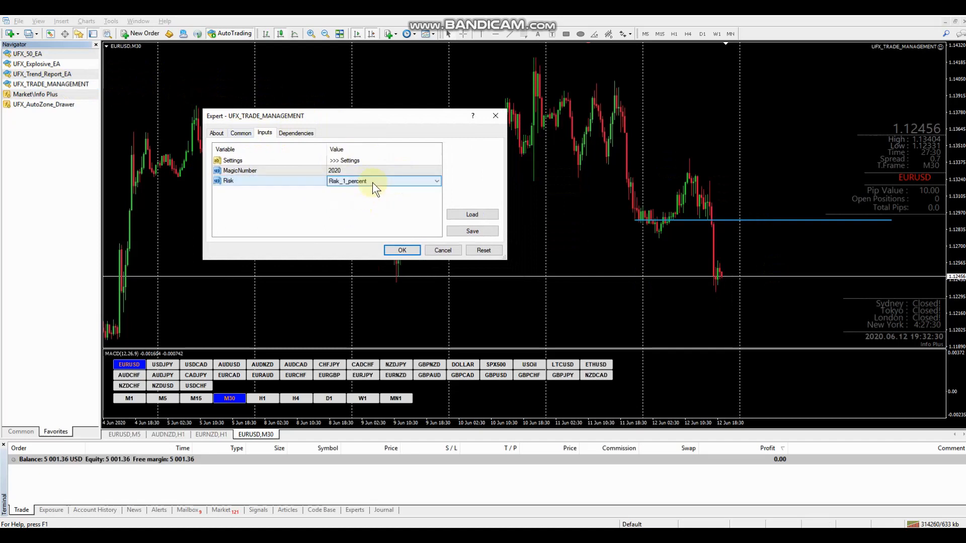
left_click(438, 180)
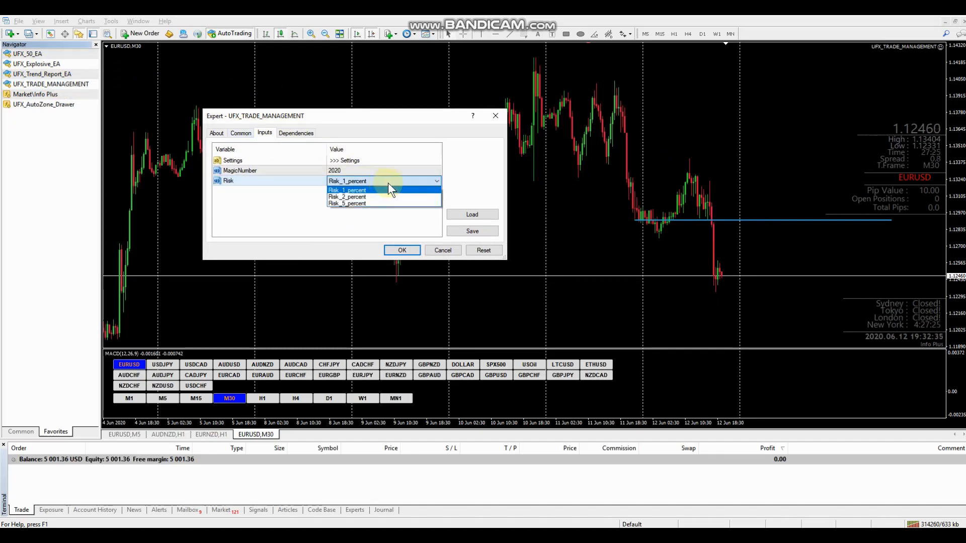
mouse_move(370, 188)
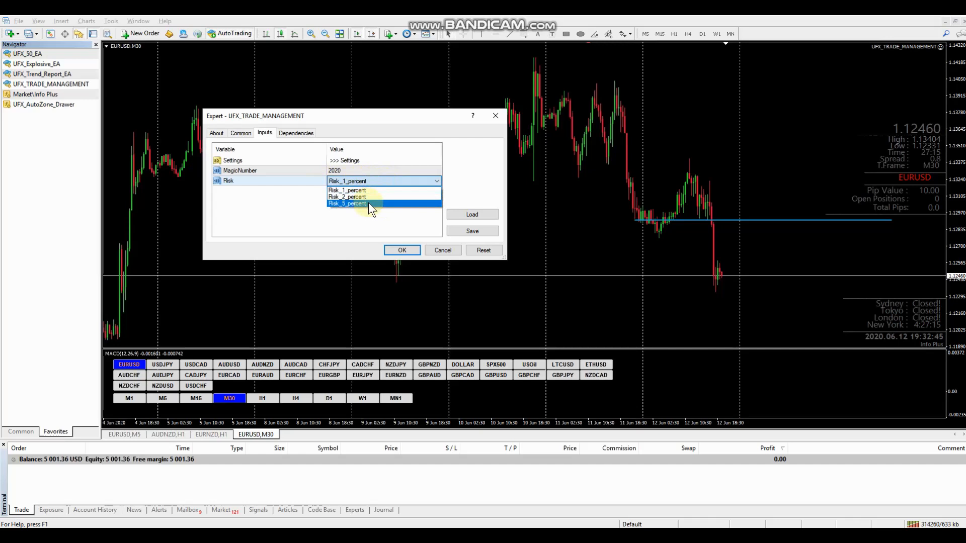
left_click(347, 190)
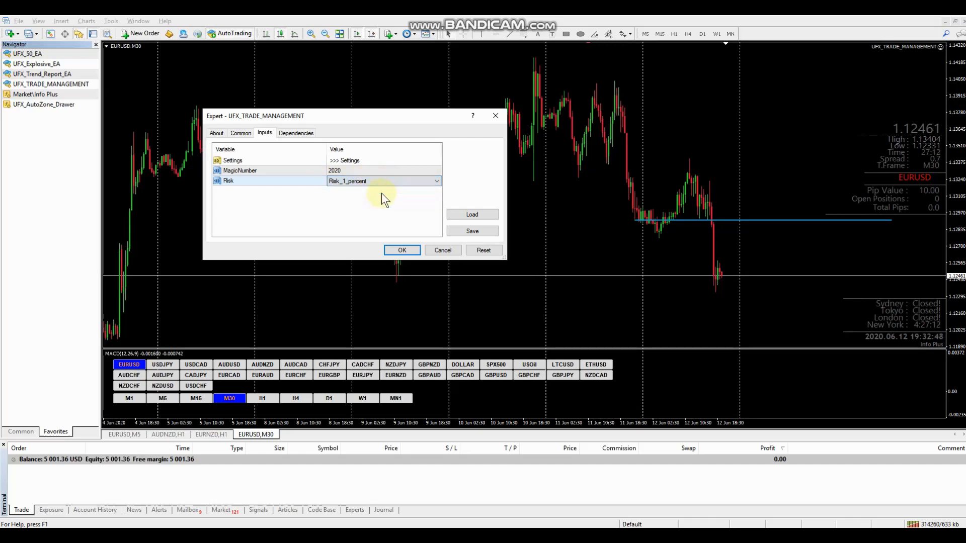
mouse_move(405, 197)
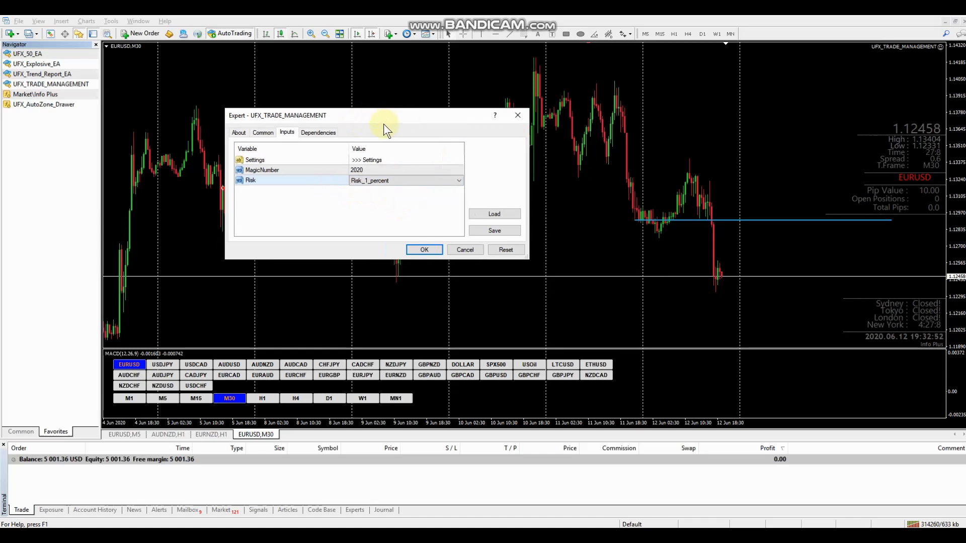
mouse_move(368, 123)
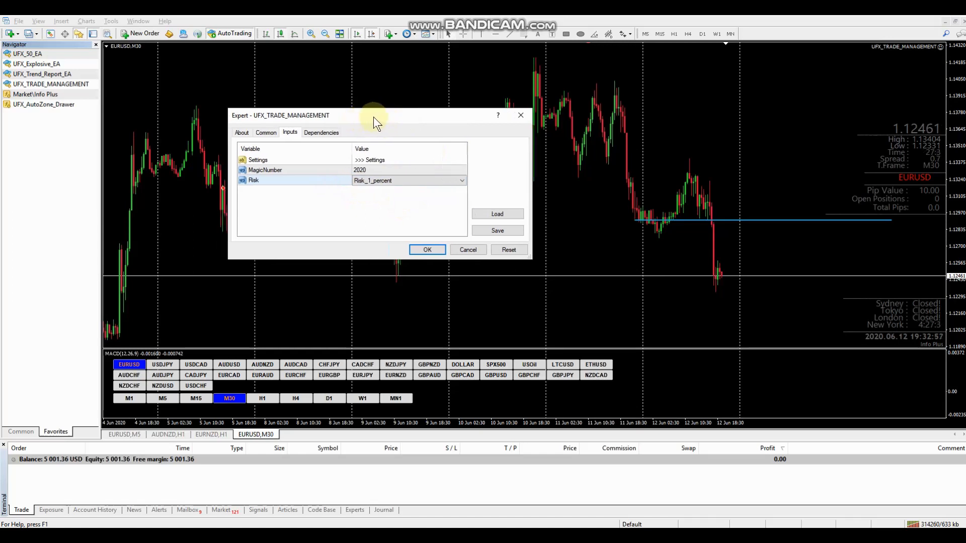
left_click_drag(374, 120, 358, 116)
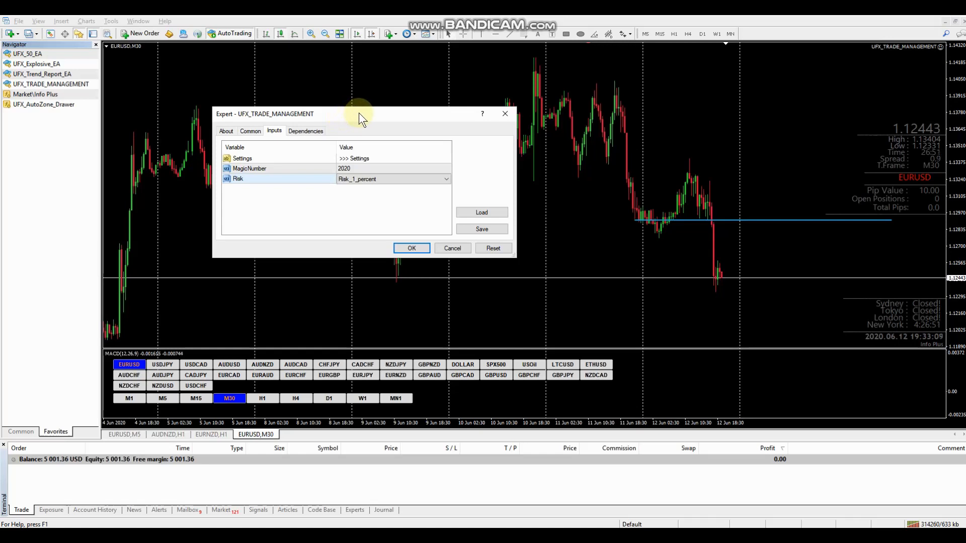
mouse_move(359, 120)
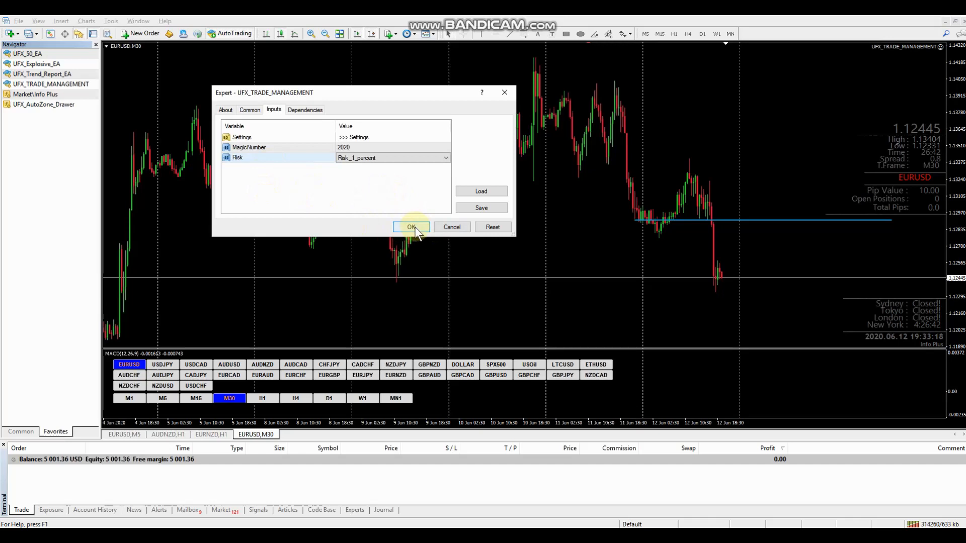
- Confirm the settings so the UFX panel attaches to EURUSD at 1% conservative risk
left_click(412, 227)
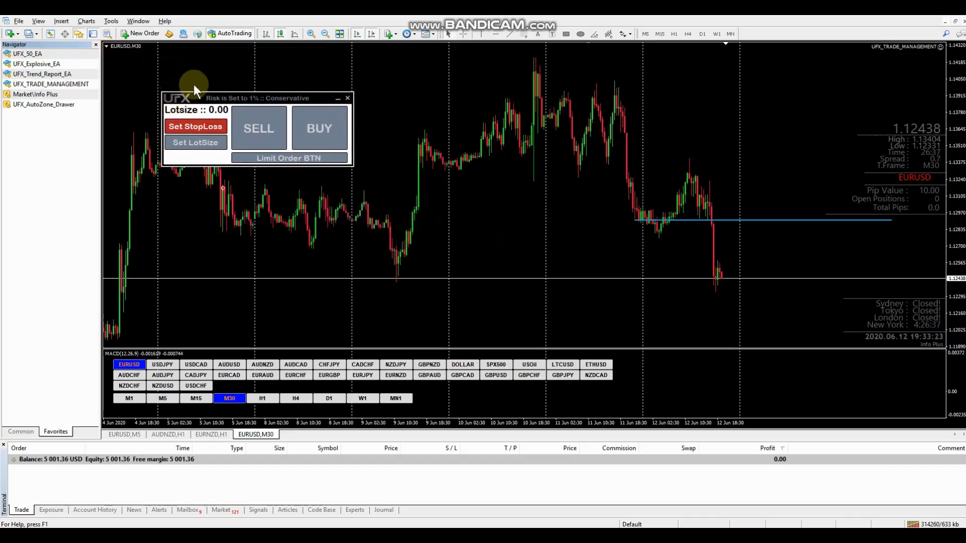
mouse_move(233, 83)
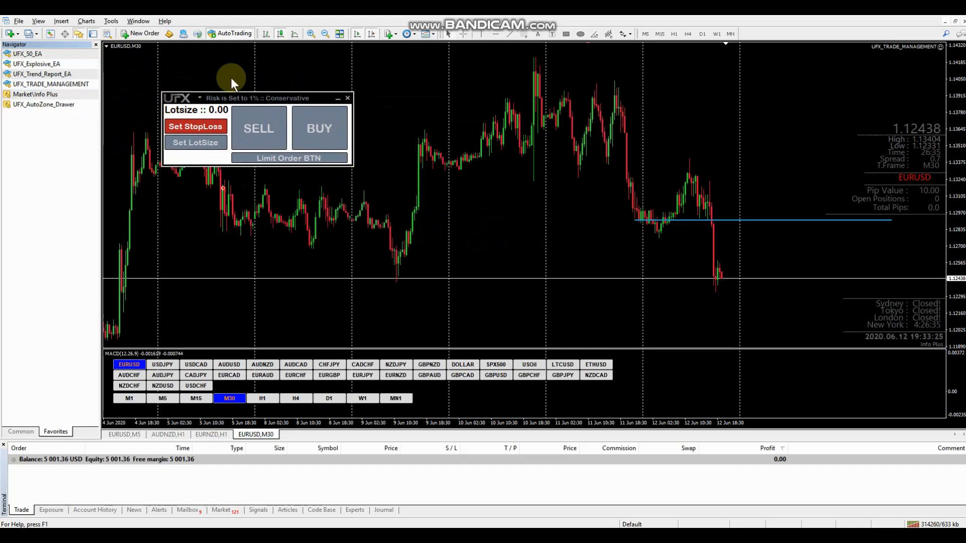
mouse_move(179, 118)
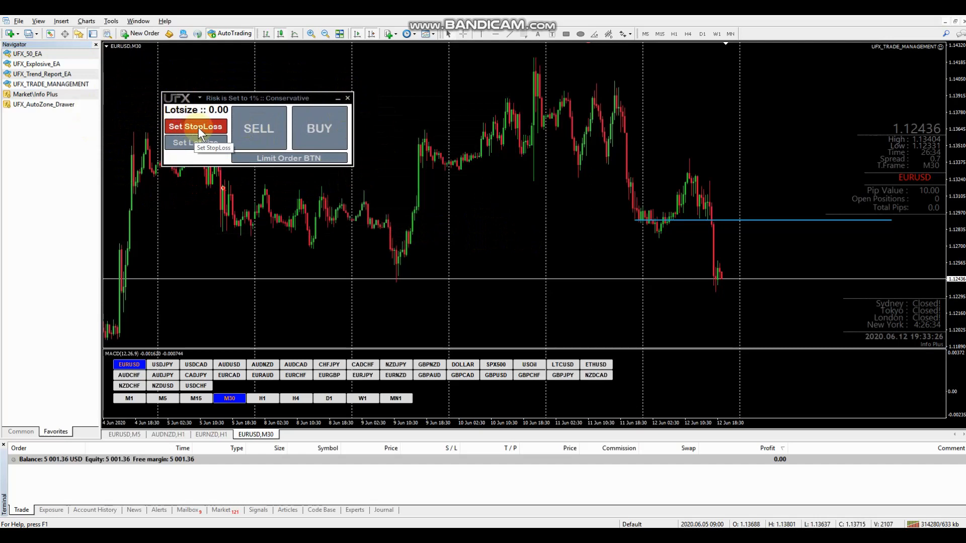
mouse_move(255, 209)
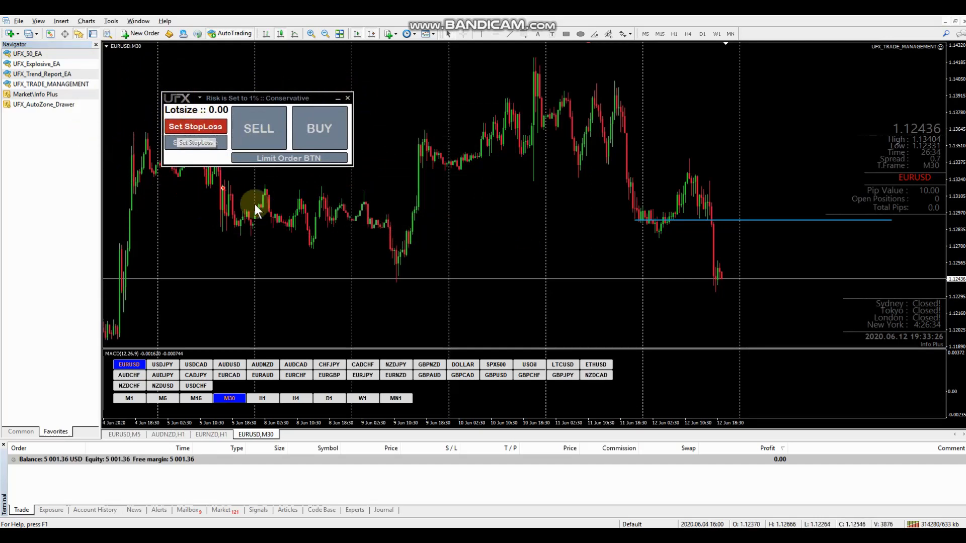
mouse_move(750, 281)
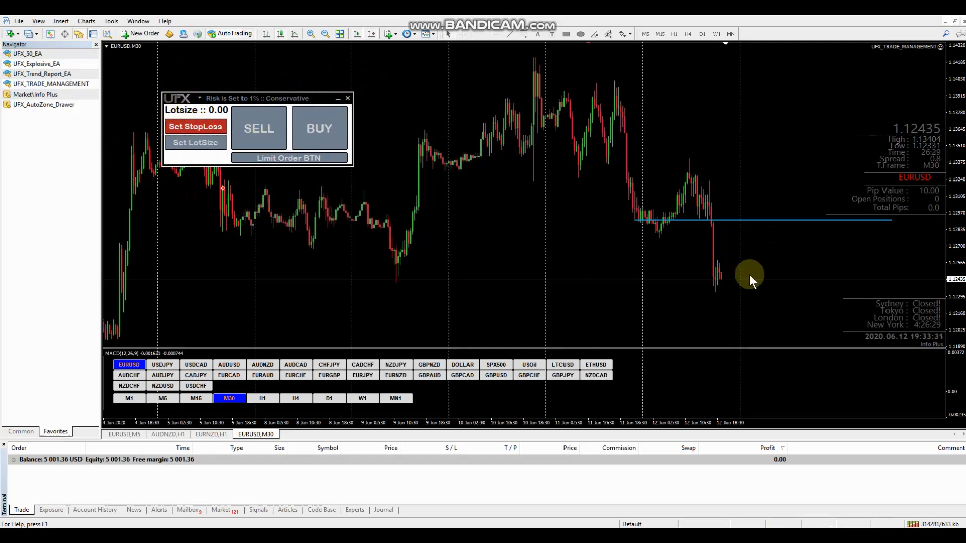
mouse_move(595, 209)
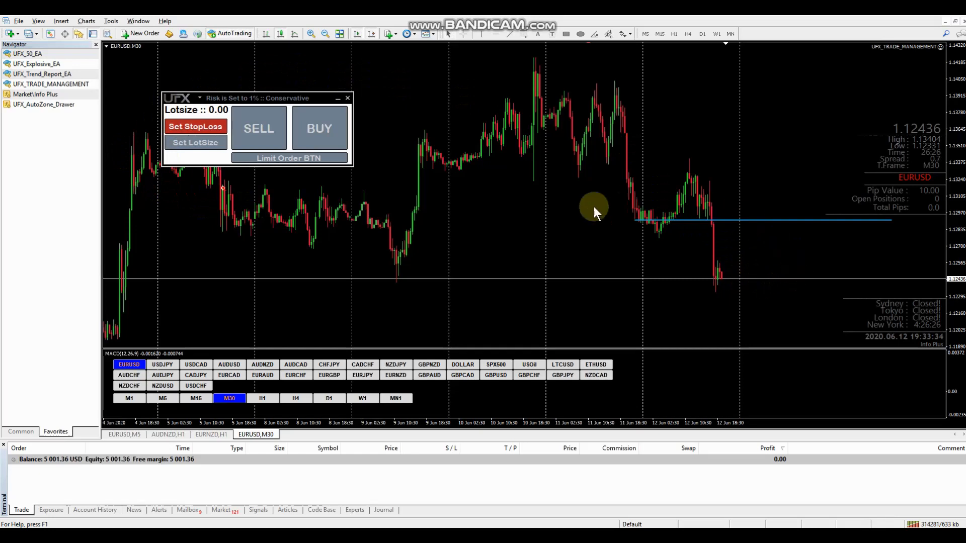
mouse_move(610, 247)
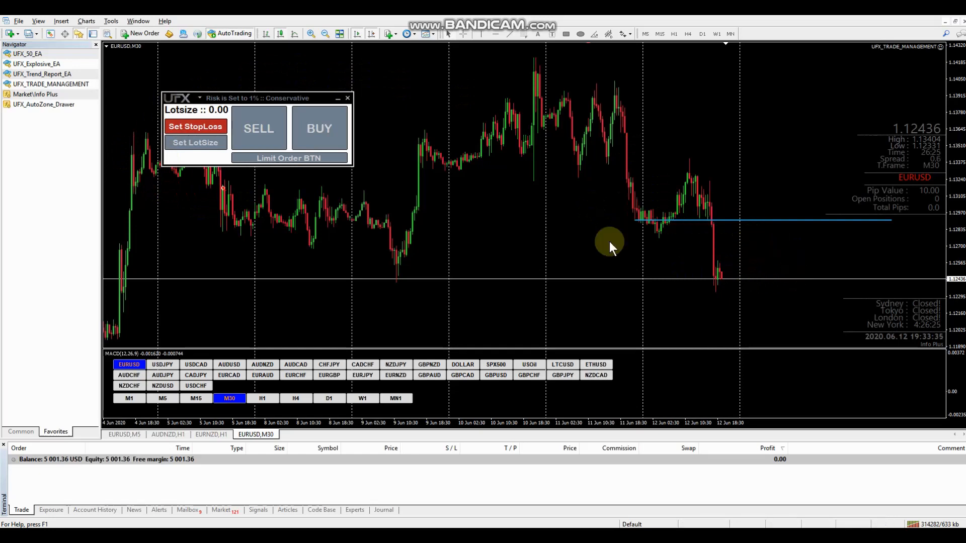
mouse_move(275, 79)
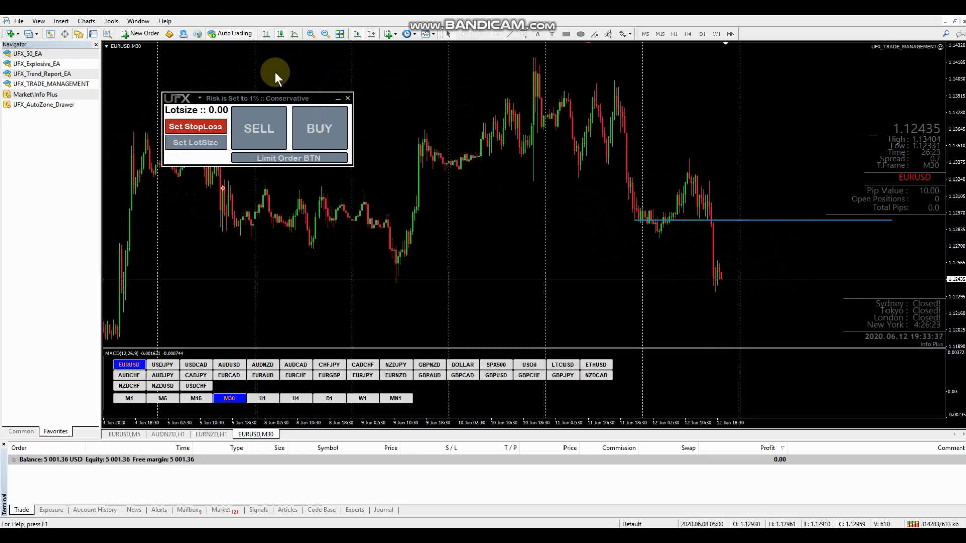
mouse_move(399, 171)
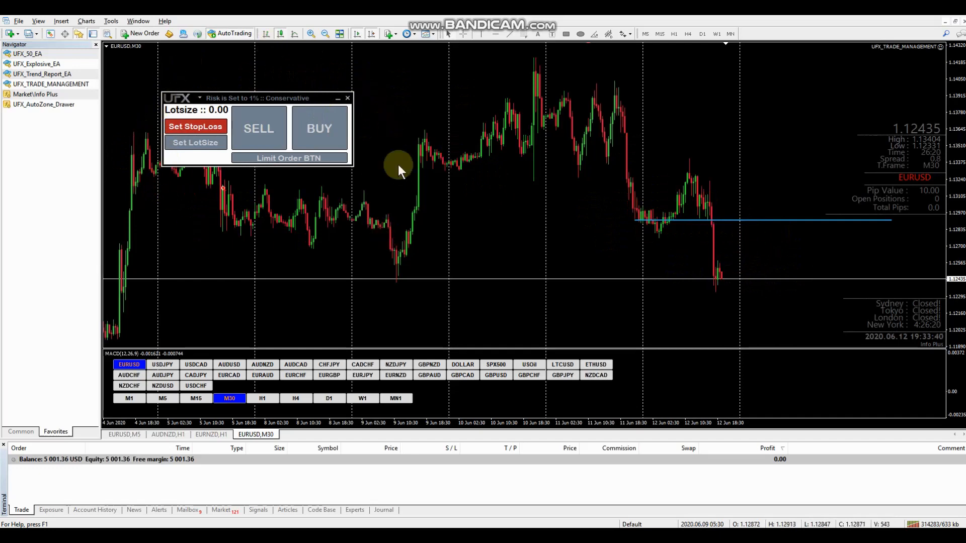
mouse_move(262, 132)
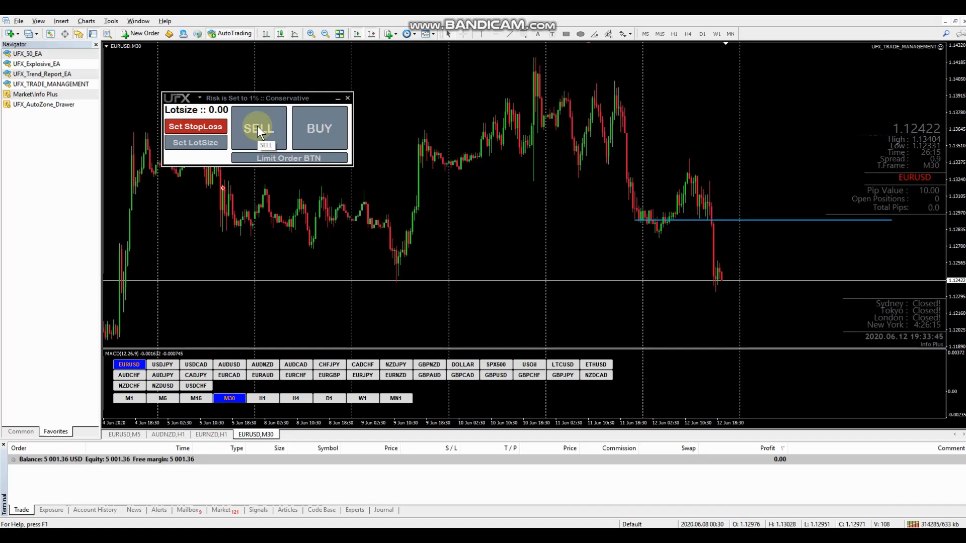
mouse_move(335, 121)
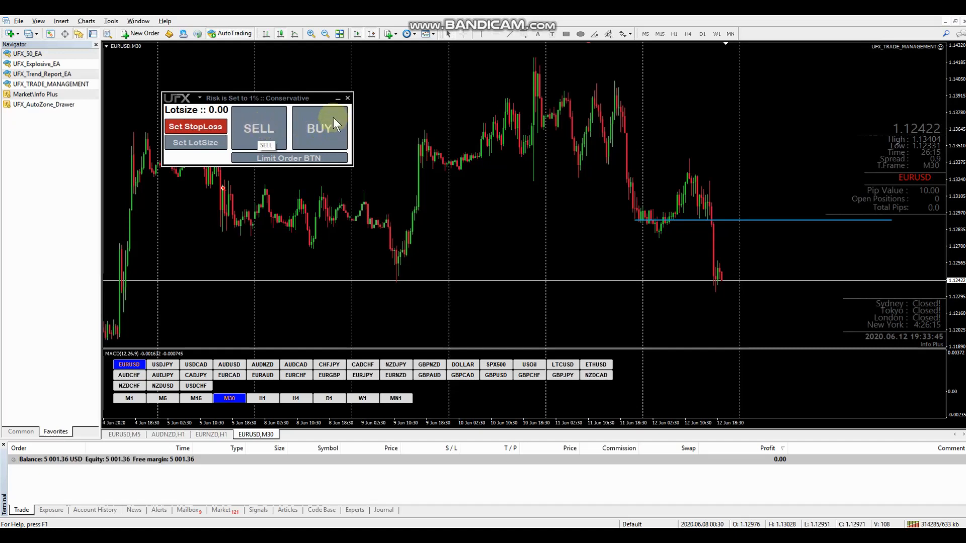
mouse_move(321, 134)
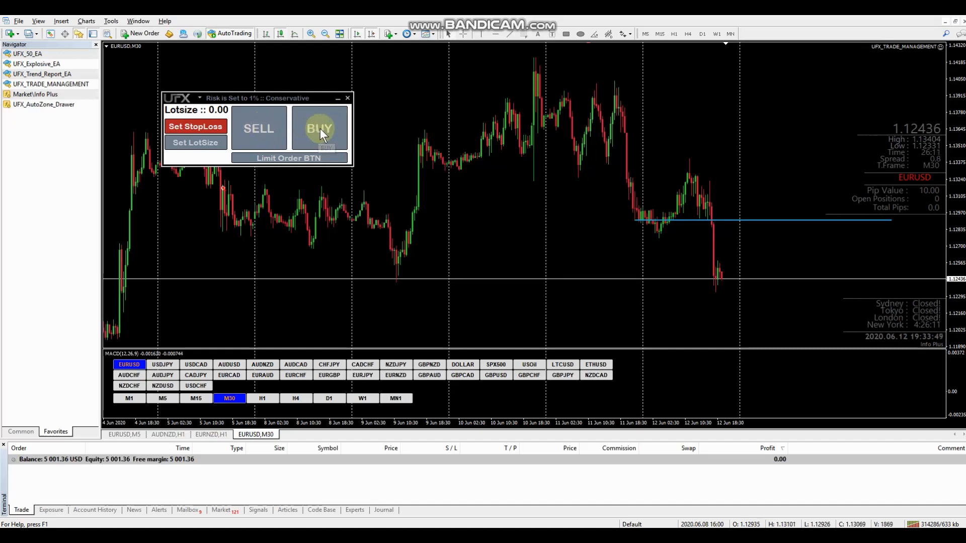
mouse_move(310, 167)
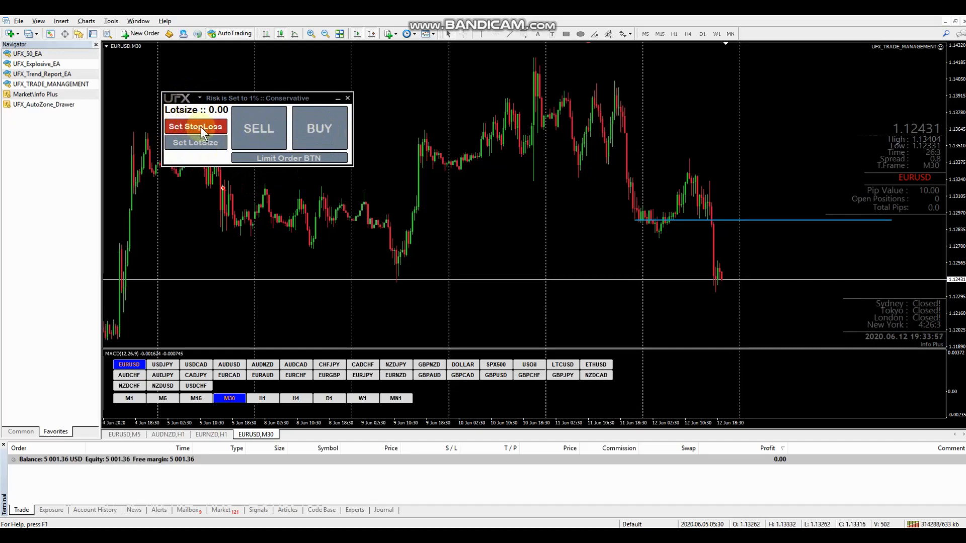
- Set a stop loss, move it above the swing high after the warning, and get lot size 0.05
left_click(196, 126)
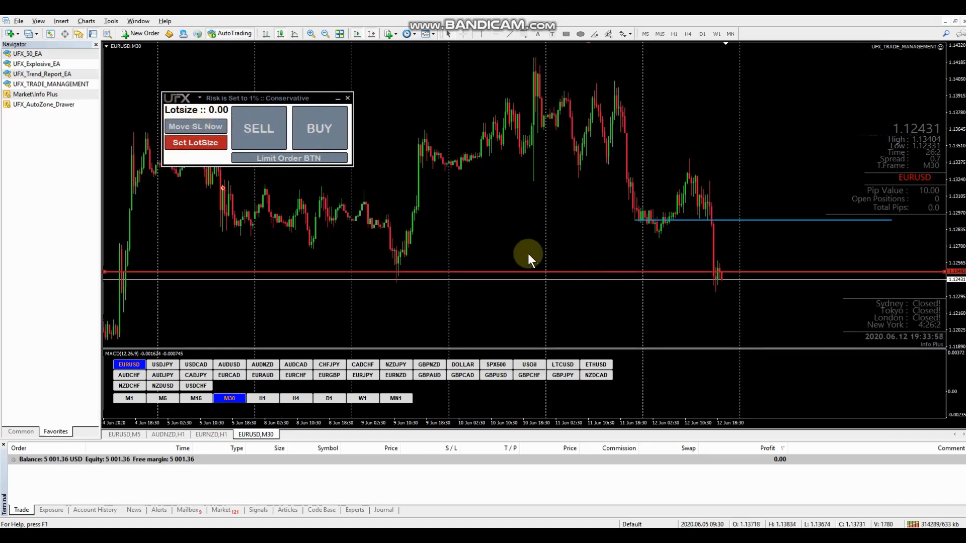
mouse_move(829, 283)
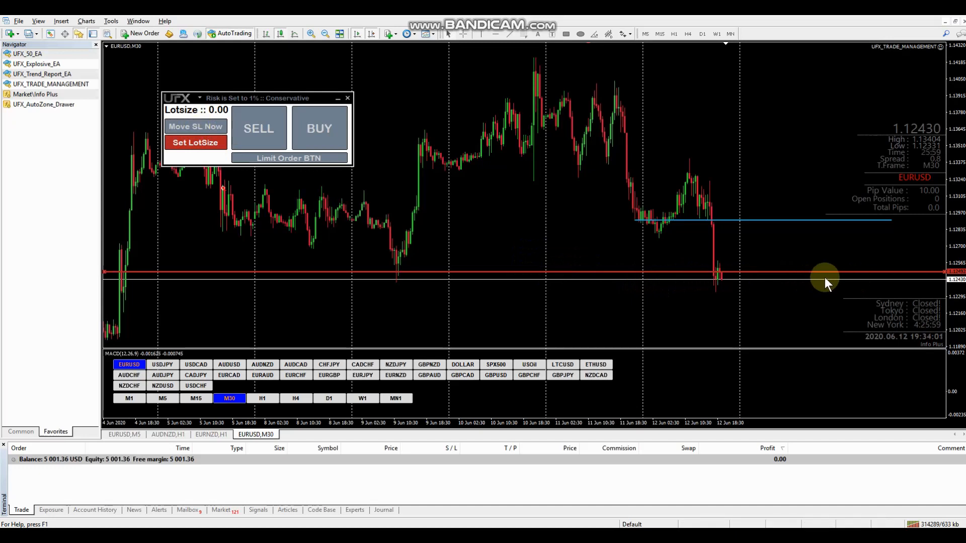
mouse_move(659, 278)
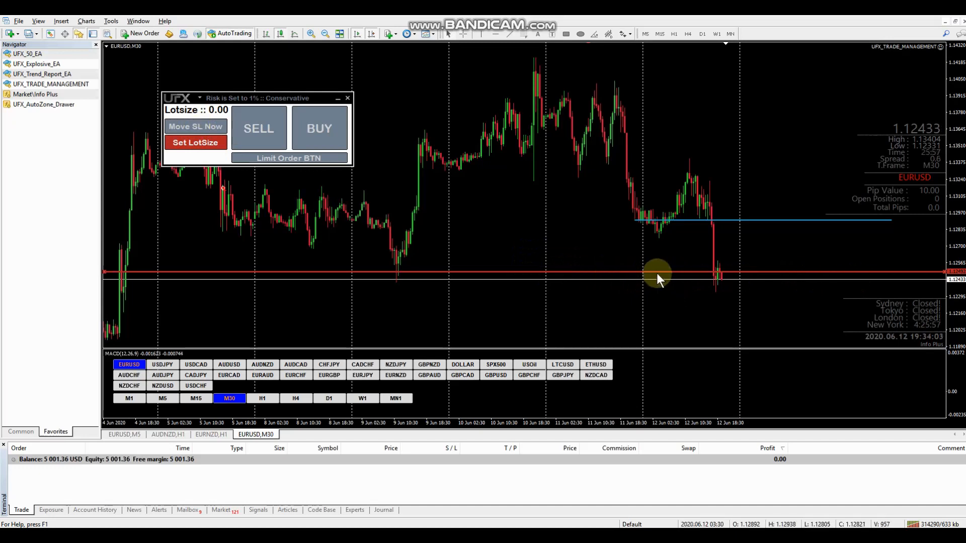
mouse_move(658, 275)
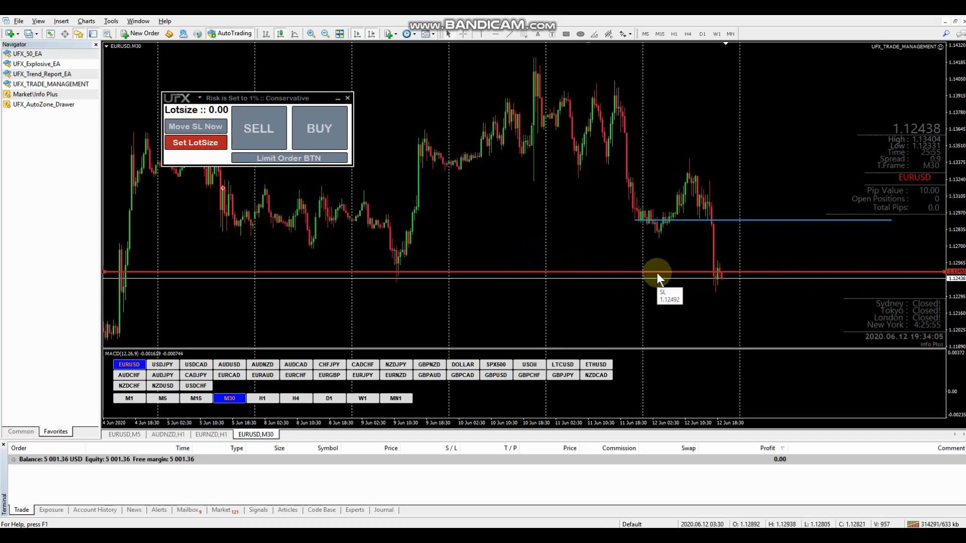
mouse_move(716, 191)
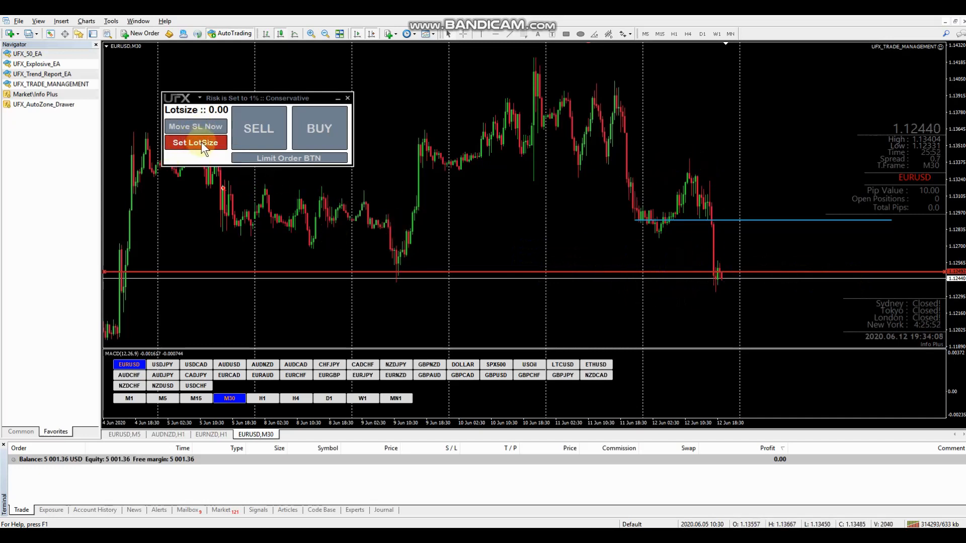
left_click(196, 142)
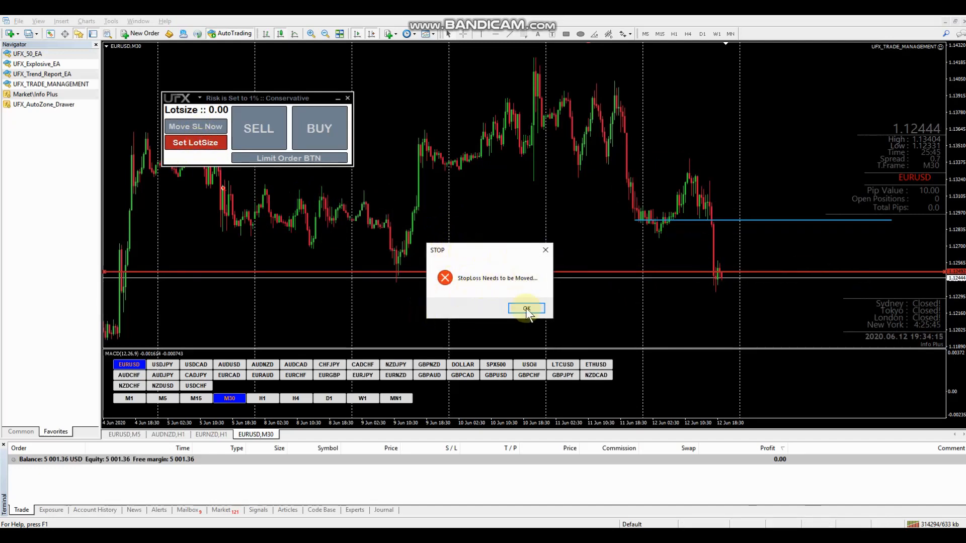
left_click(525, 308)
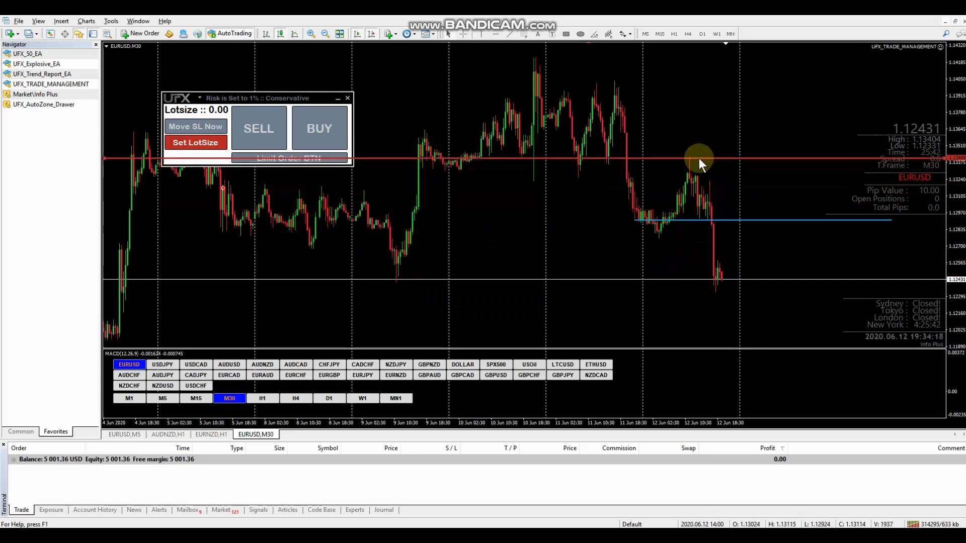
mouse_move(744, 253)
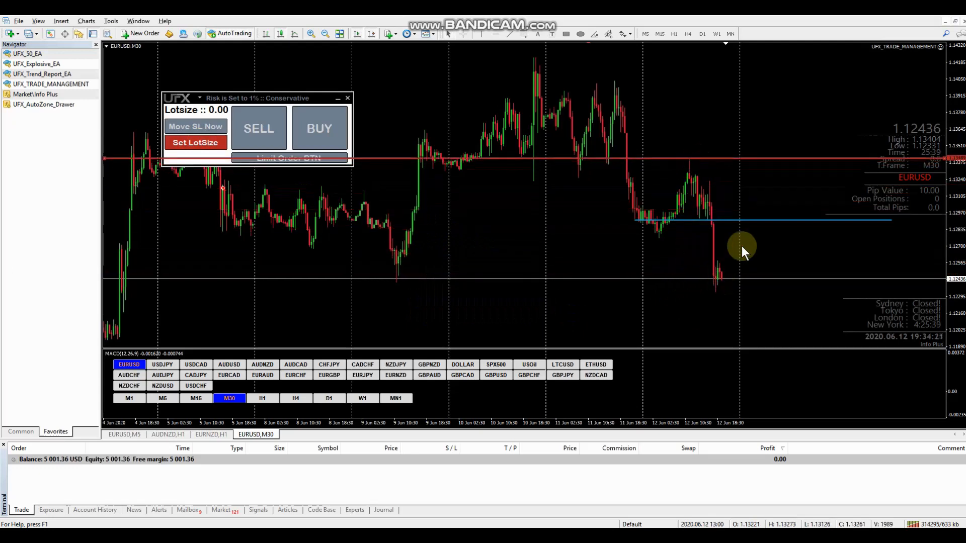
mouse_move(189, 151)
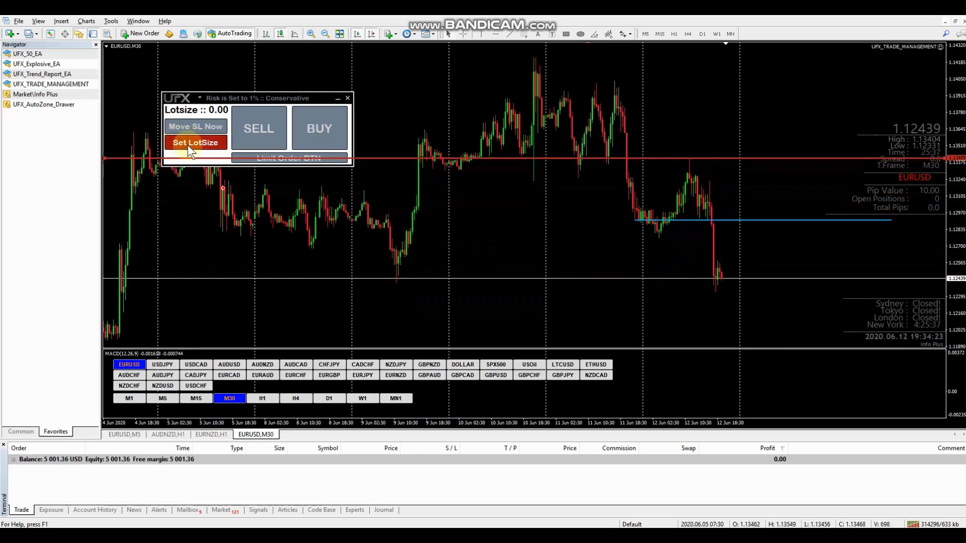
left_click(196, 142)
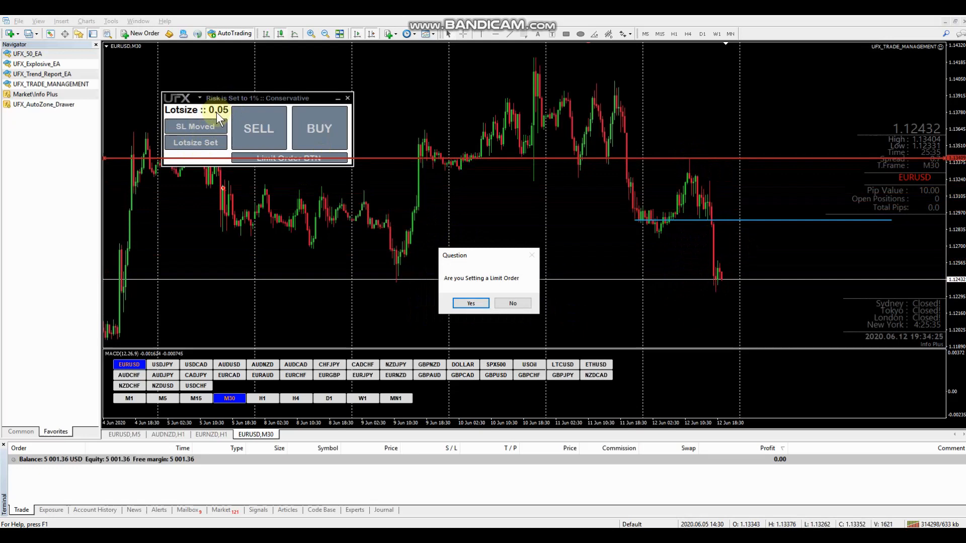
mouse_move(447, 285)
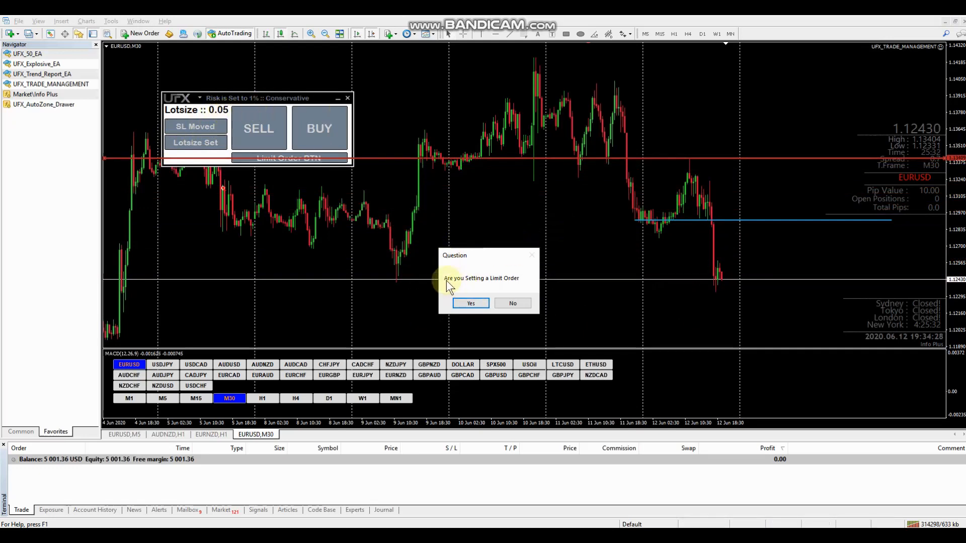
mouse_move(508, 282)
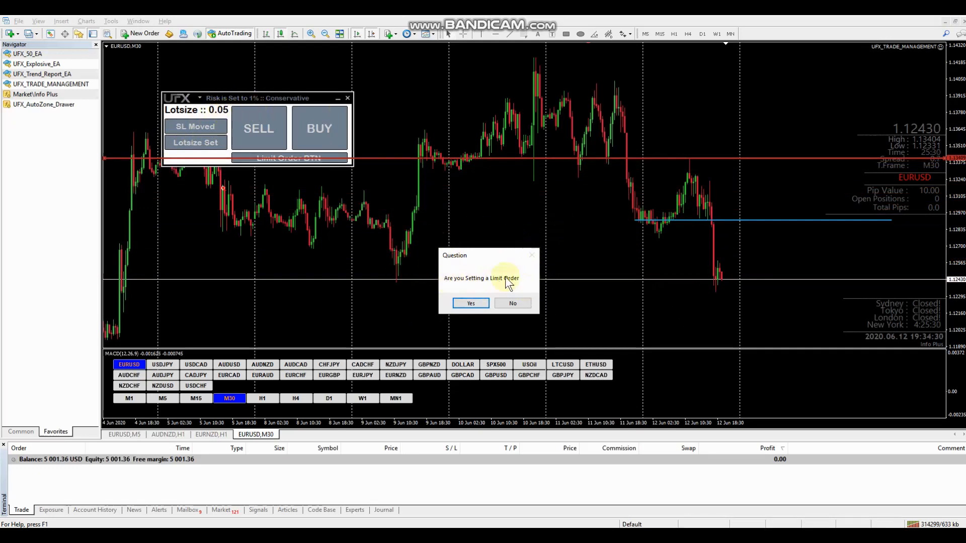
mouse_move(540, 263)
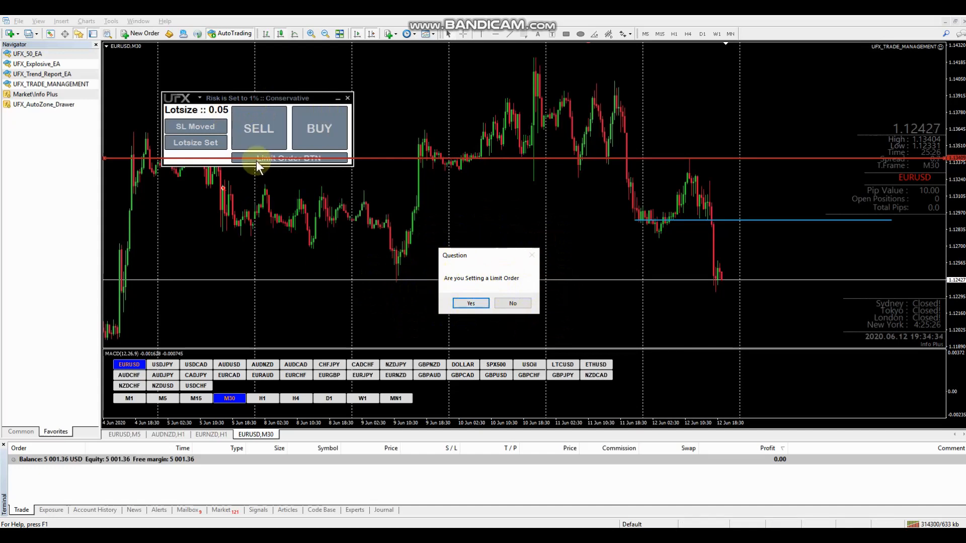
mouse_move(335, 165)
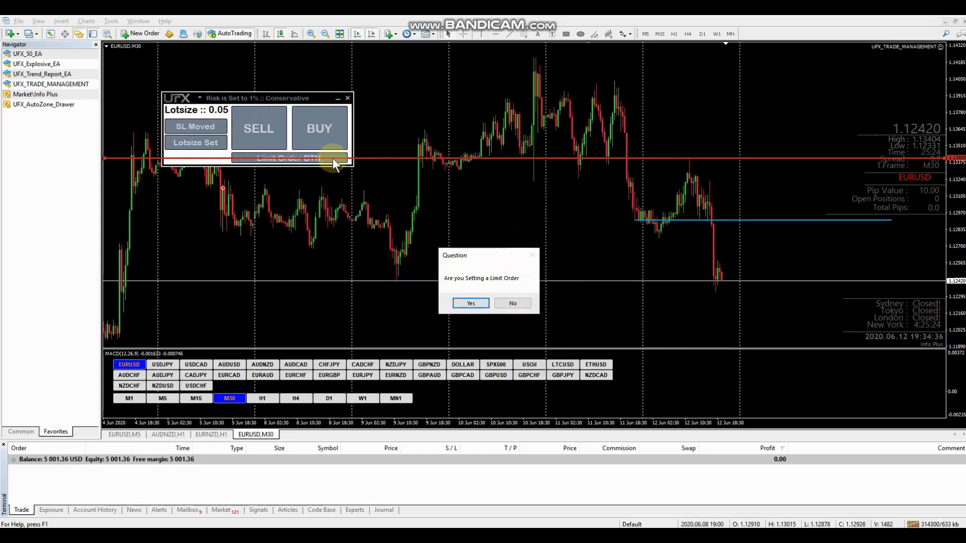
mouse_move(195, 93)
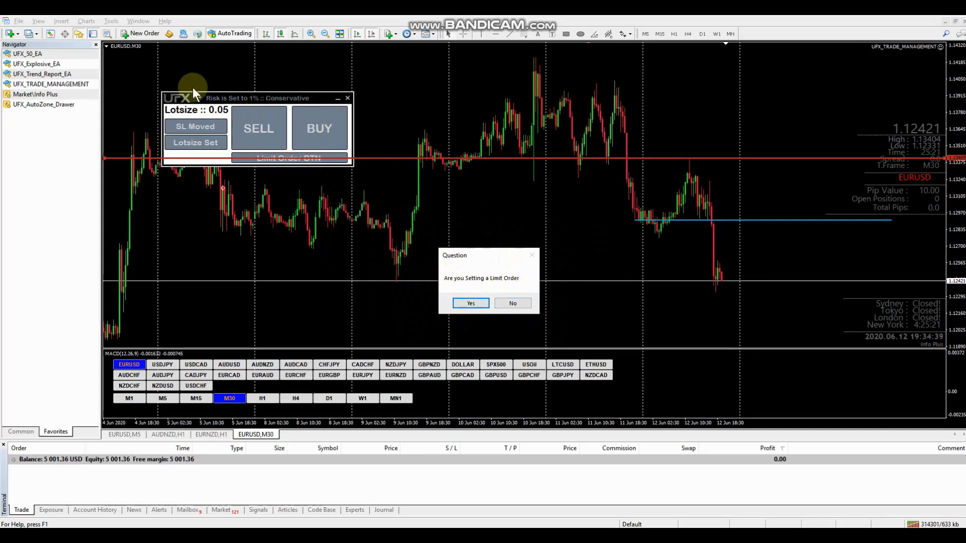
mouse_move(262, 129)
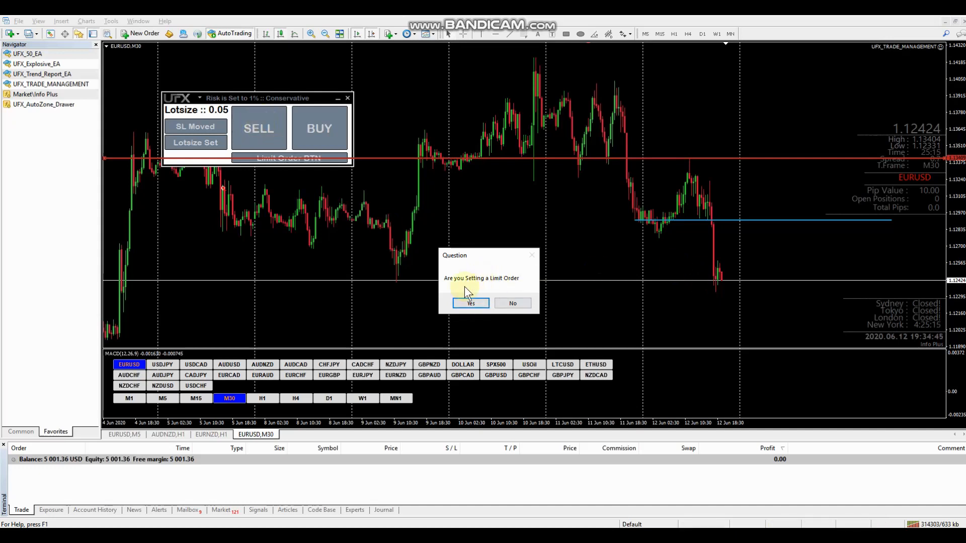
mouse_move(512, 303)
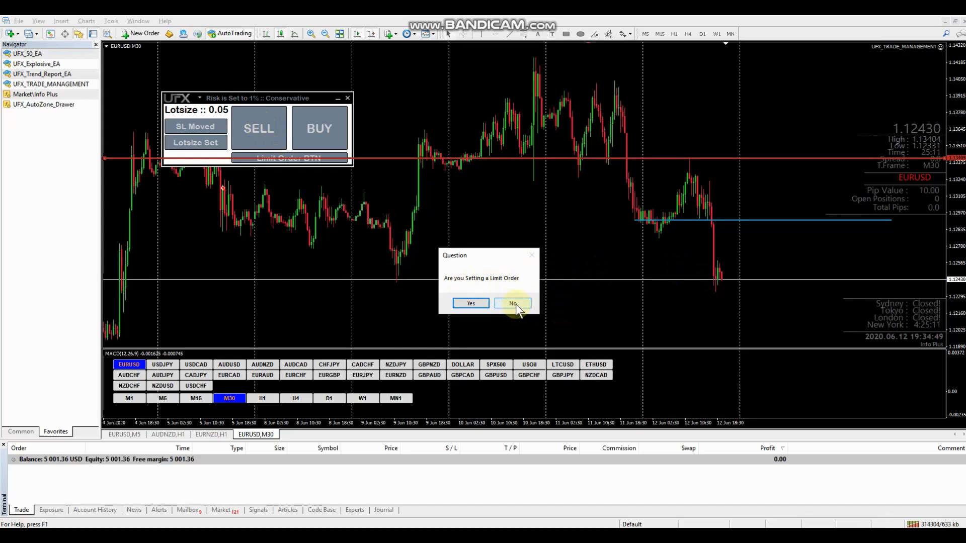
- Decline the limit order and open a 0.05-lot EURUSD market sell
left_click(513, 303)
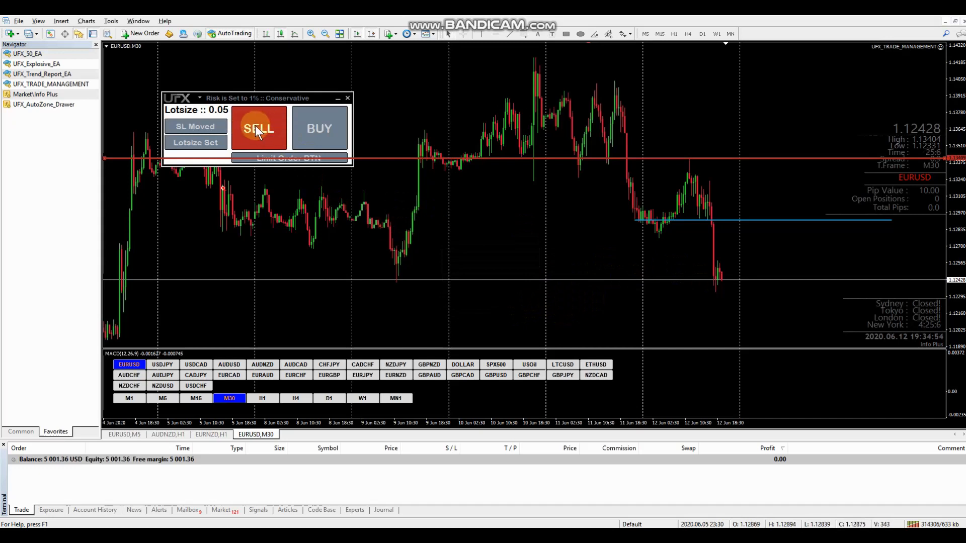
left_click(258, 128)
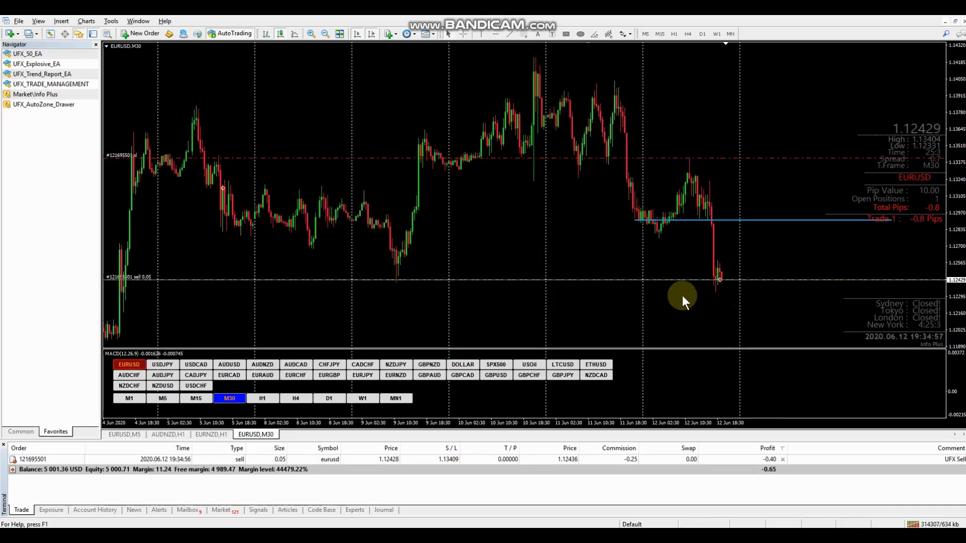
mouse_move(712, 166)
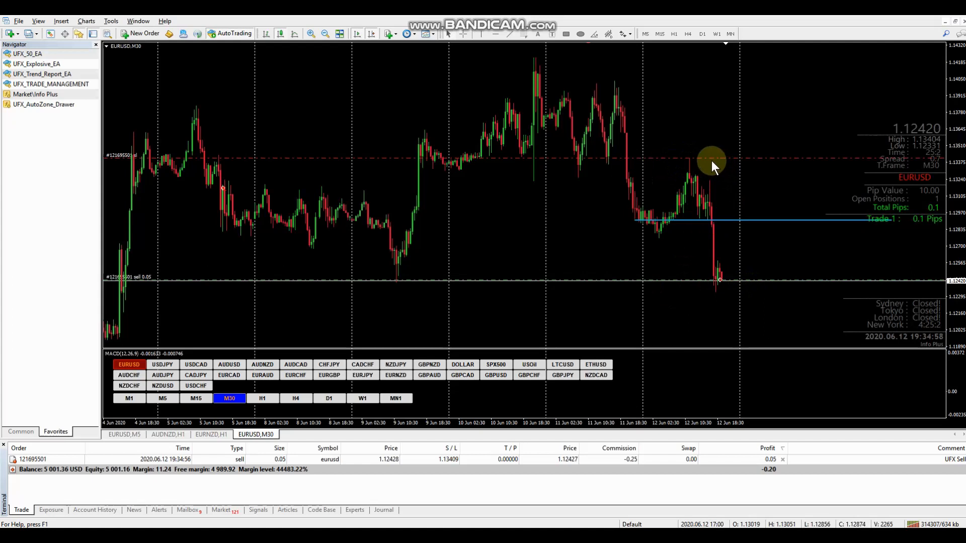
mouse_move(754, 296)
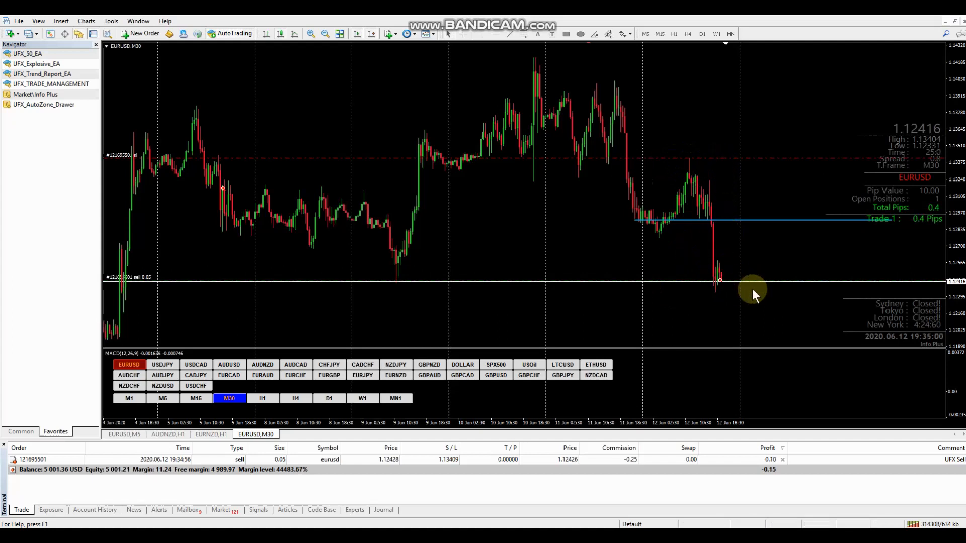
mouse_move(750, 359)
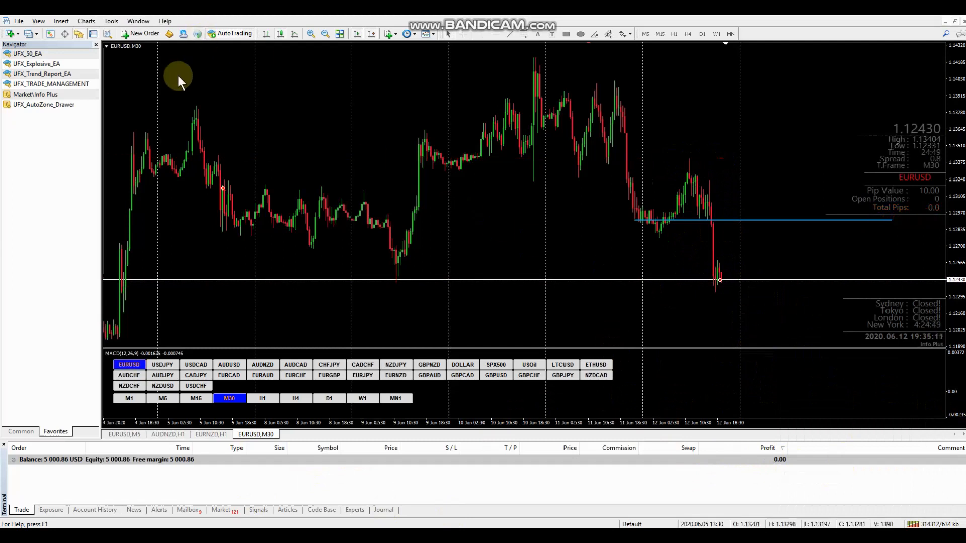
- Reattach UFX_TRADE_MANAGEMENT to EURUSD with Risk_1_percent accepted
left_click(49, 84)
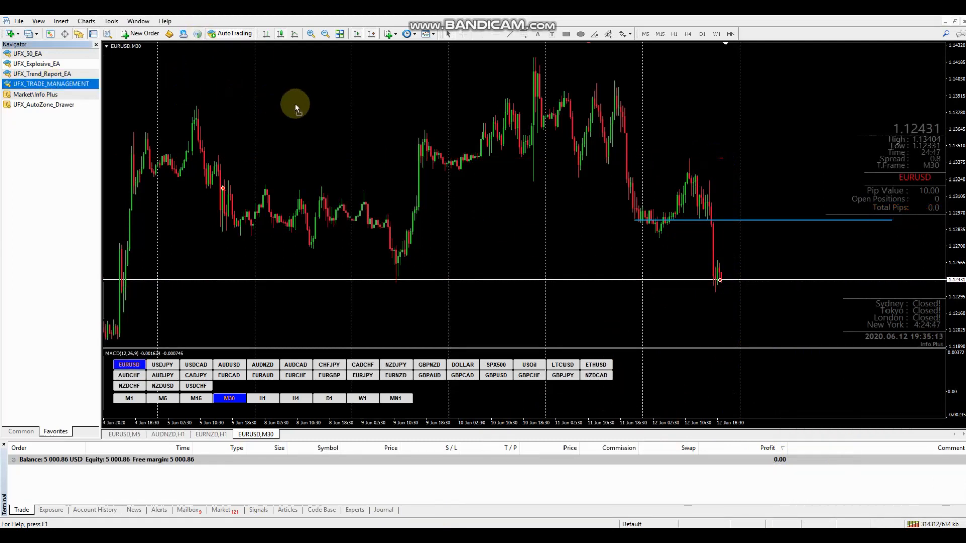
double_click(51, 84)
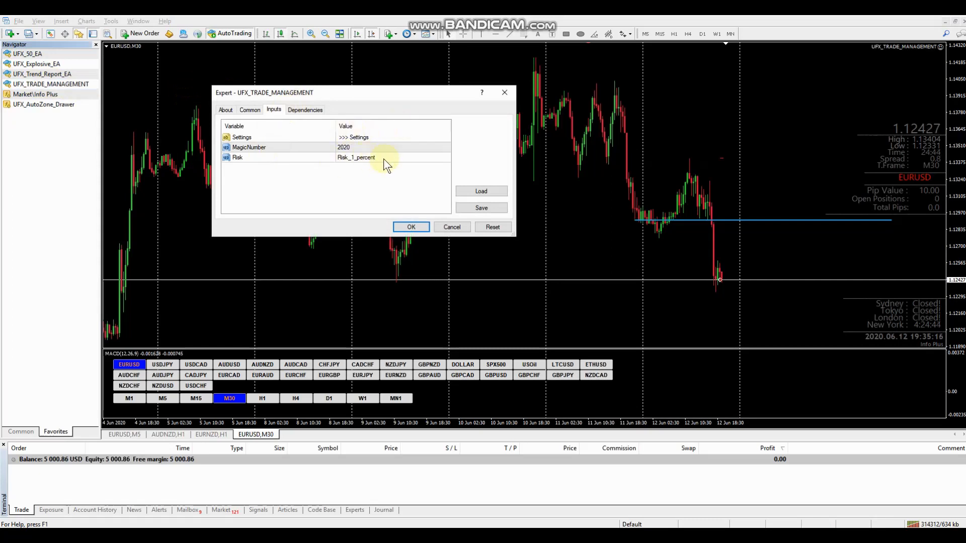
mouse_move(430, 216)
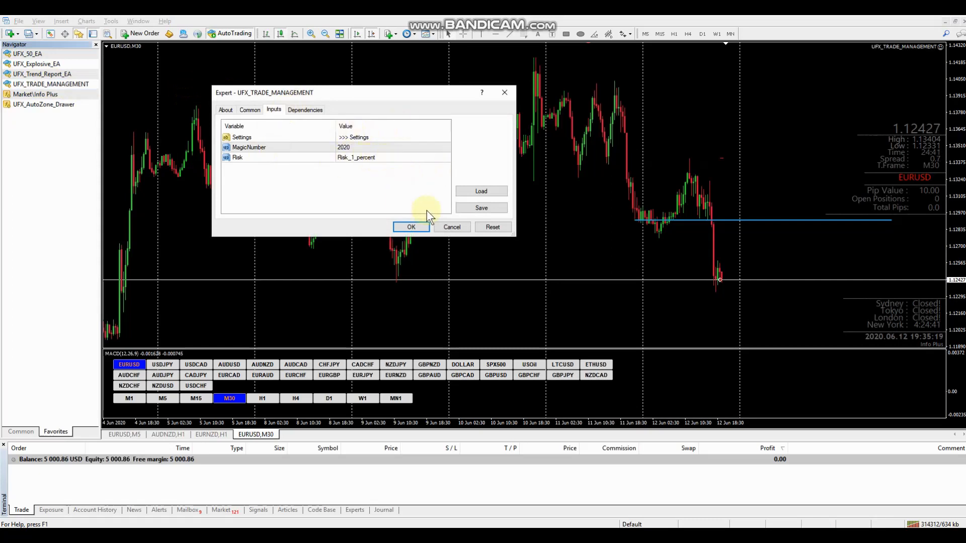
left_click(411, 227)
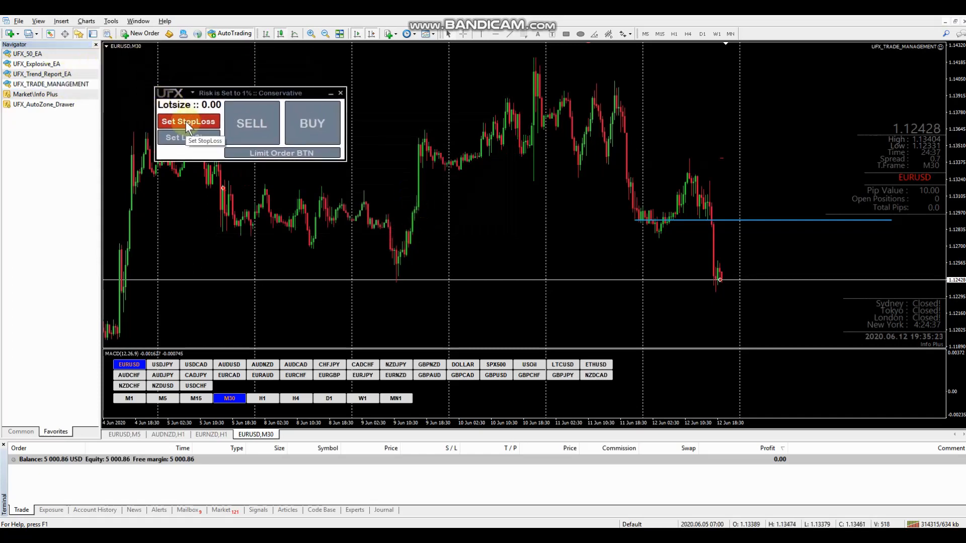
- Drop a new stop loss above the swing high and calculate a 0.05 lot size
left_click(188, 121)
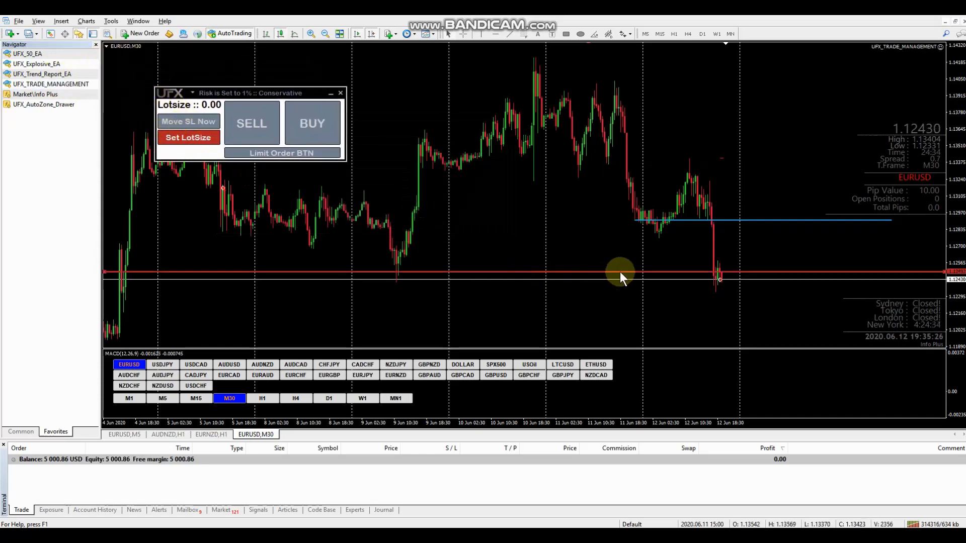
mouse_move(684, 273)
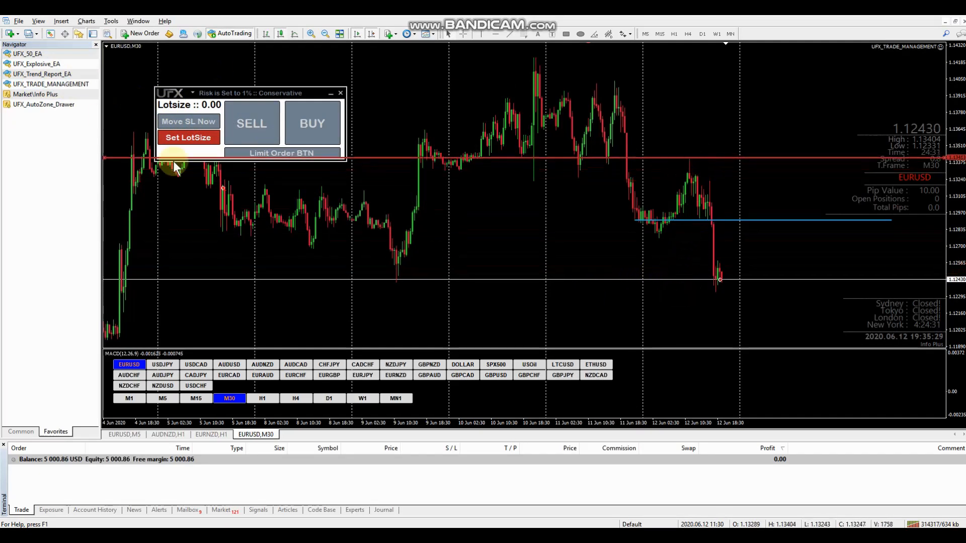
left_click(281, 153)
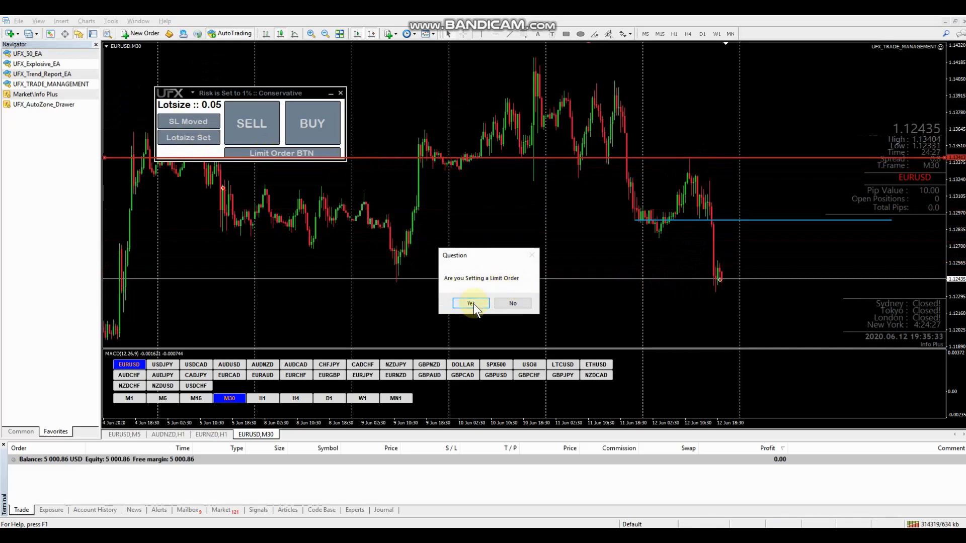
- Answer yes to the limit-order question so a sell limit entry line appears
left_click(471, 303)
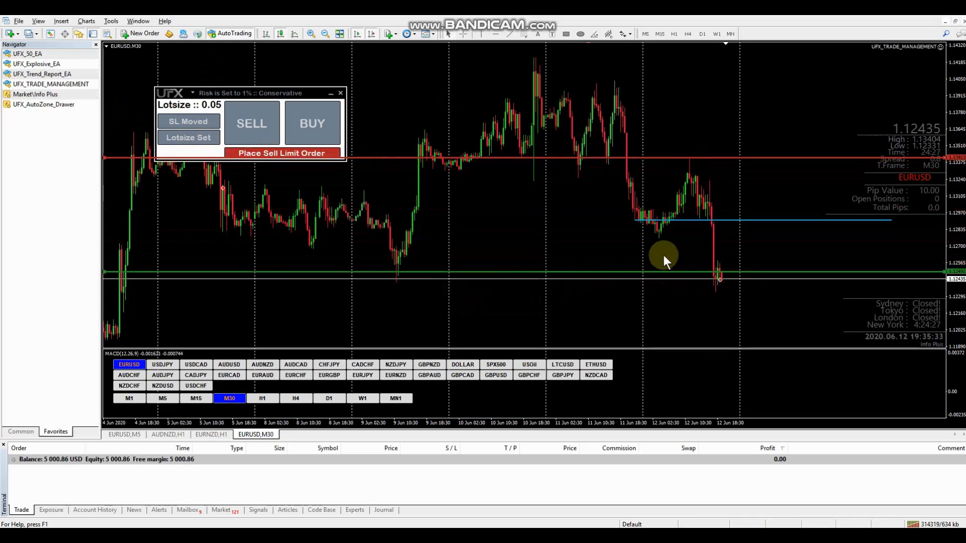
mouse_move(689, 285)
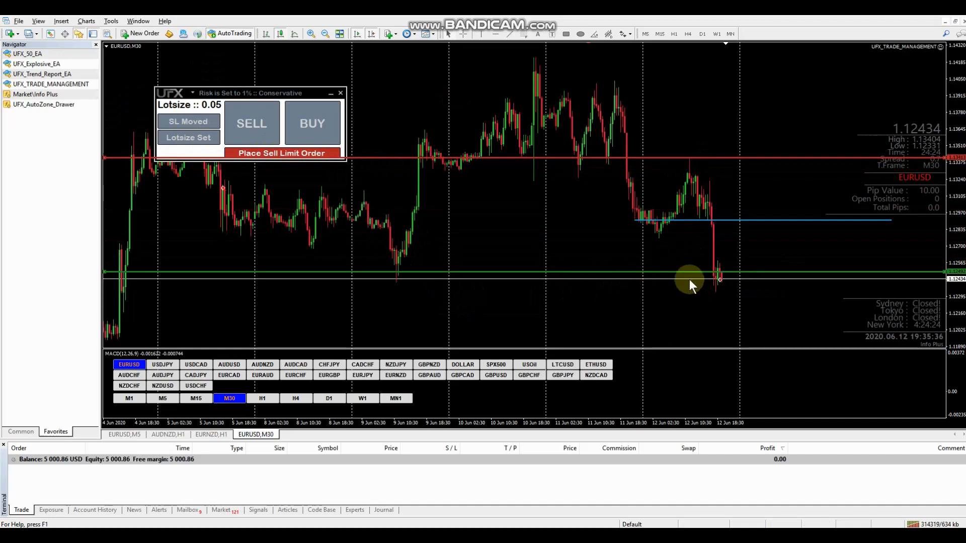
mouse_move(695, 269)
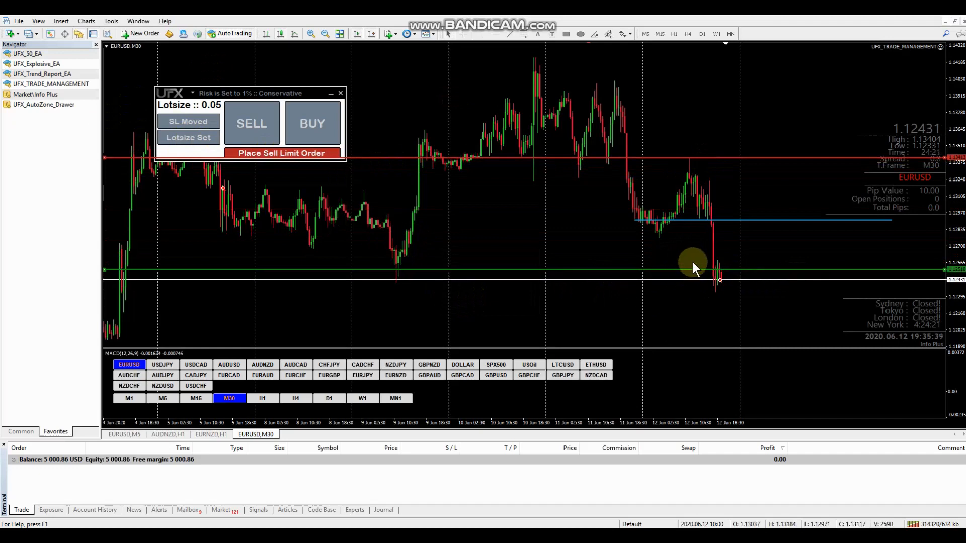
mouse_move(708, 229)
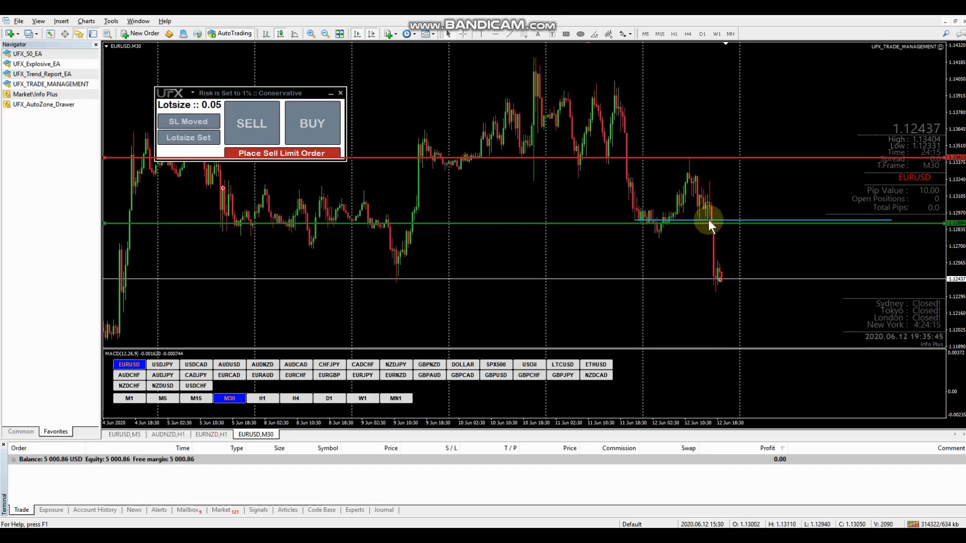
mouse_move(710, 232)
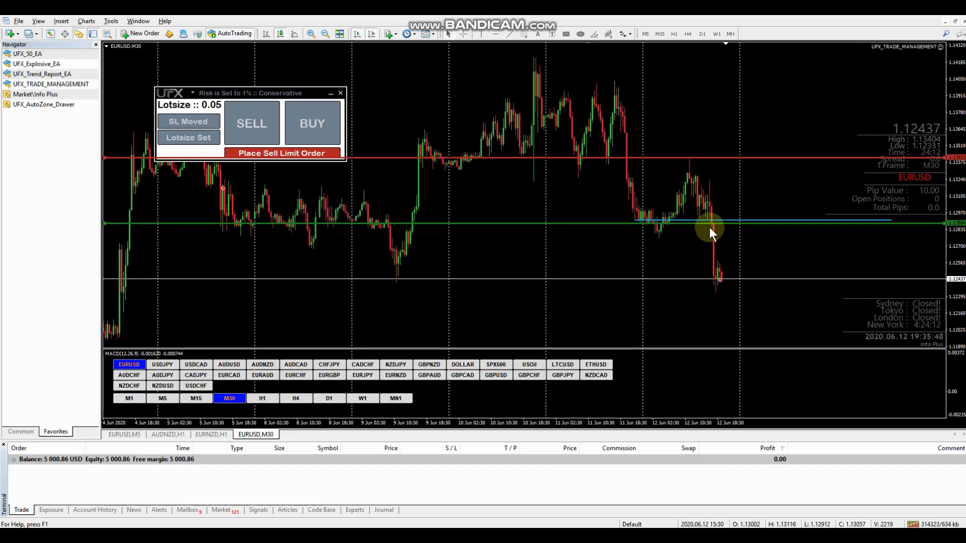
mouse_move(707, 233)
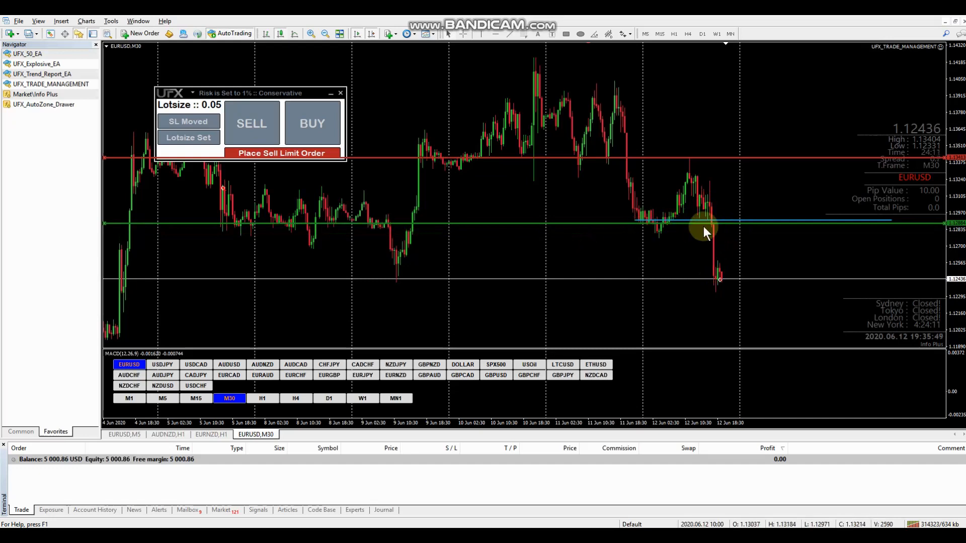
mouse_move(708, 225)
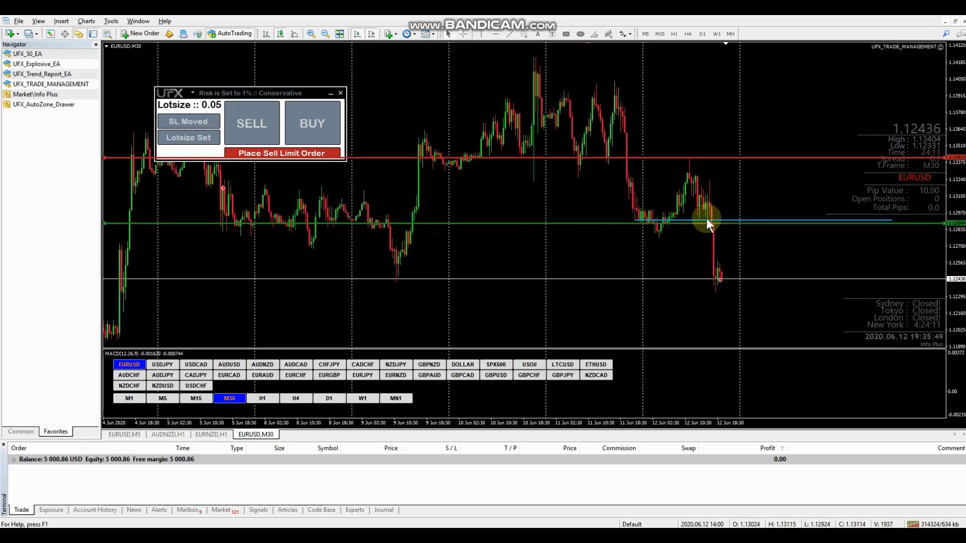
mouse_move(763, 237)
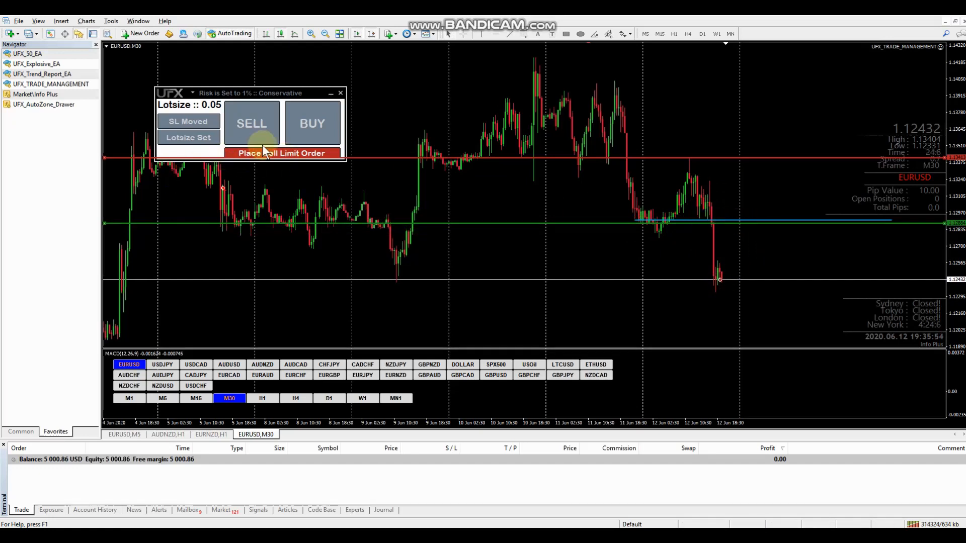
- Place the 0.05-lot EURUSD sell limit at 1.12884 with SL 1.13413, then cancel it
left_click(283, 154)
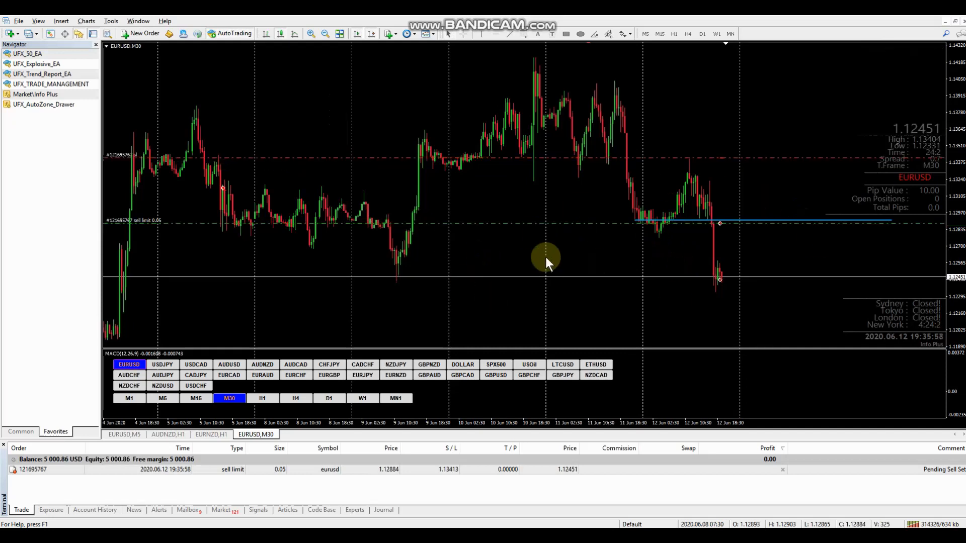
mouse_move(526, 211)
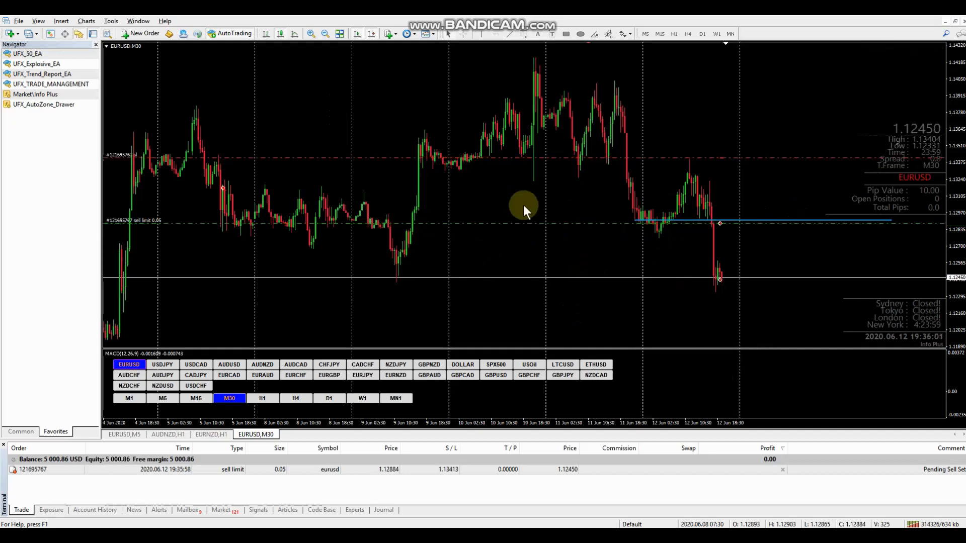
mouse_move(163, 237)
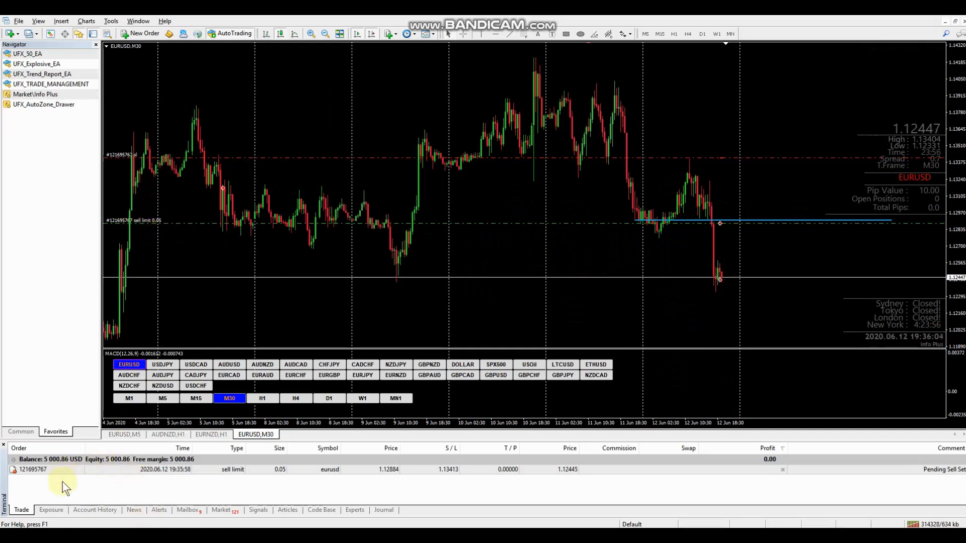
mouse_move(686, 384)
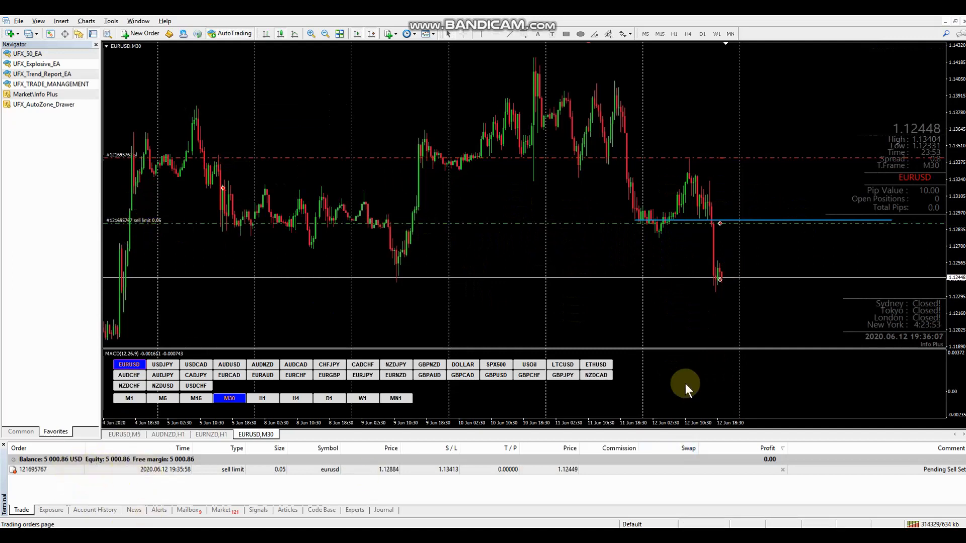
mouse_move(792, 477)
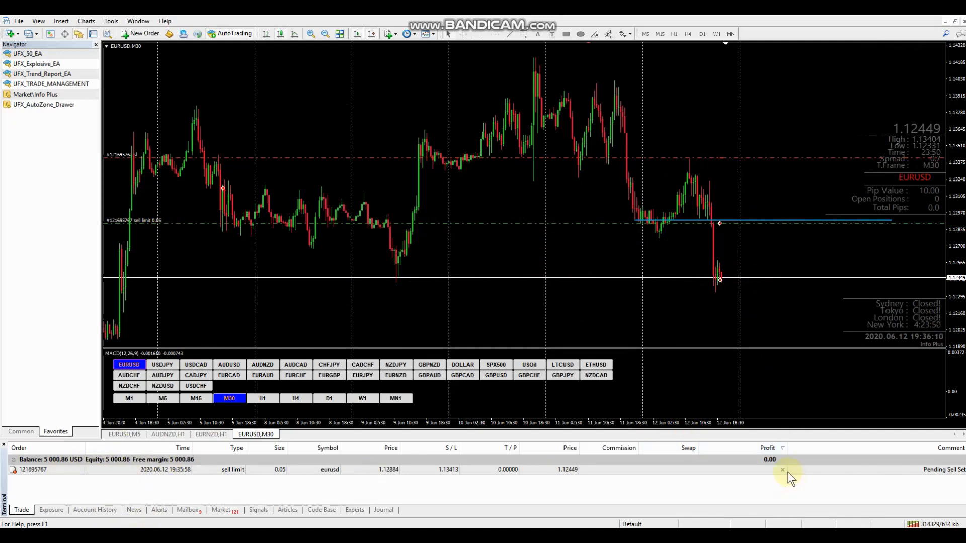
left_click(783, 469)
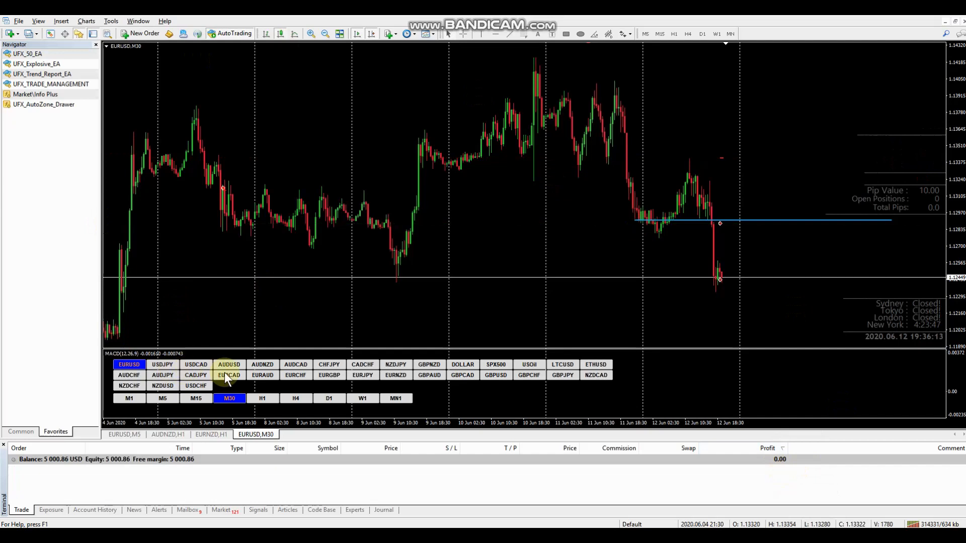
- Switch the chart to USDCAD and select UFX_TRADE_MANAGEMENT in the Navigator
left_click(195, 364)
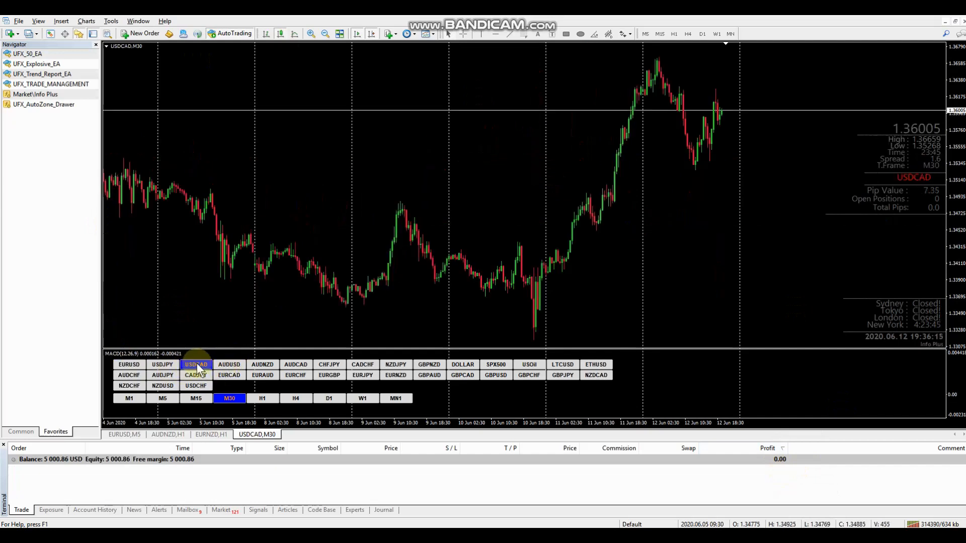
mouse_move(157, 135)
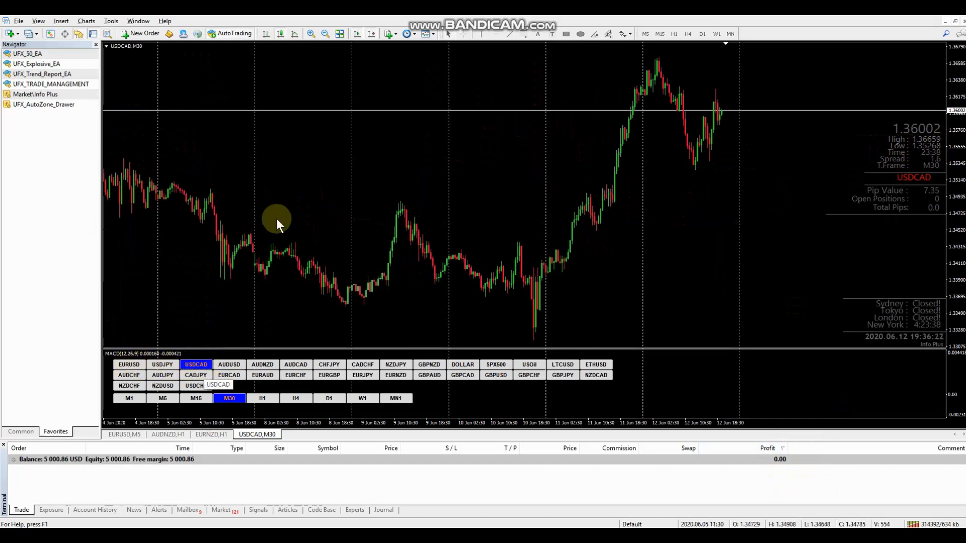
left_click(51, 84)
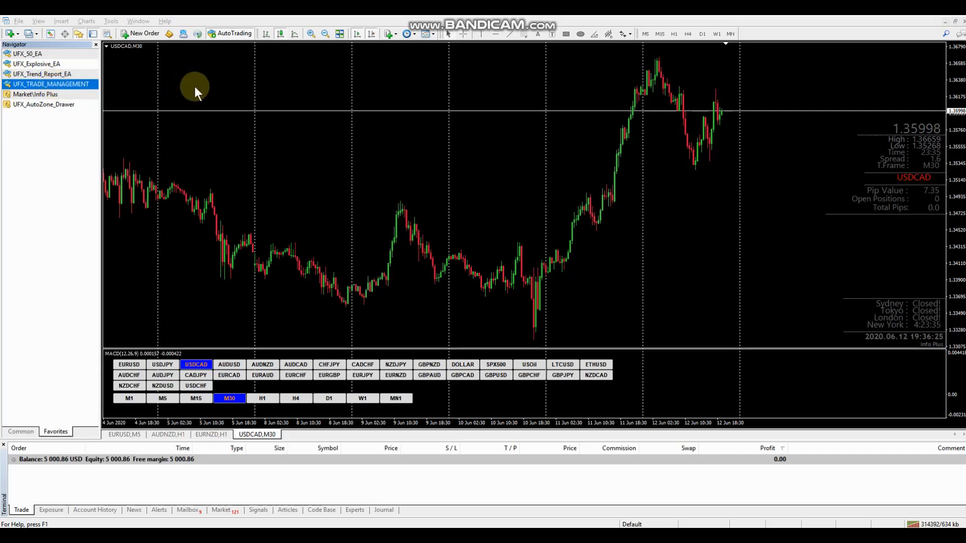
- Attach UFX_TRADE_MANAGEMENT to USDCAD with Risk_5_percent, aggressive
double_click(51, 84)
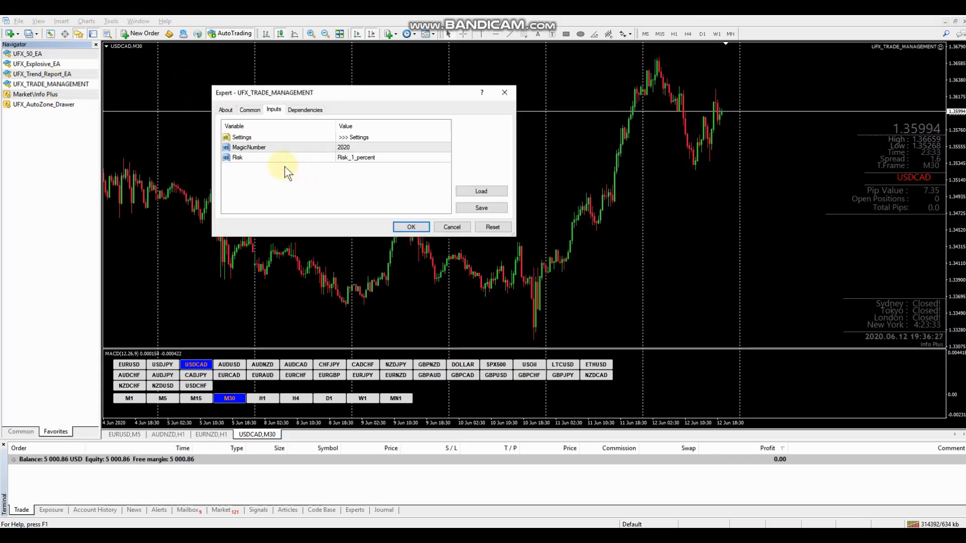
mouse_move(392, 194)
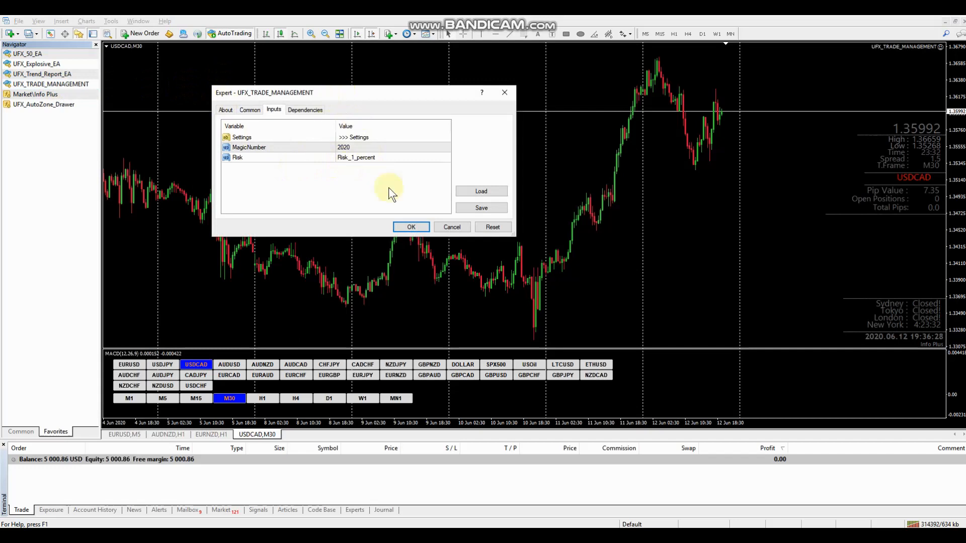
left_click(445, 157)
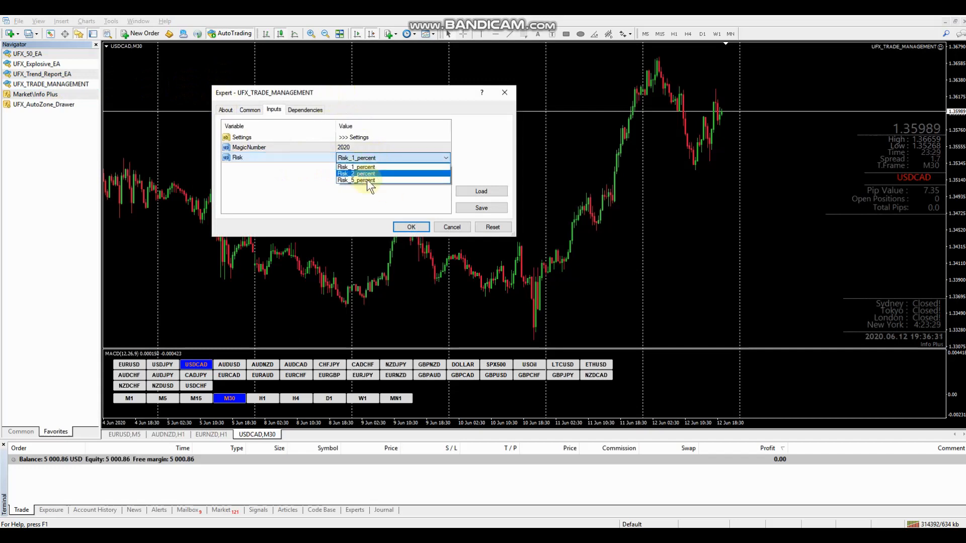
left_click(357, 180)
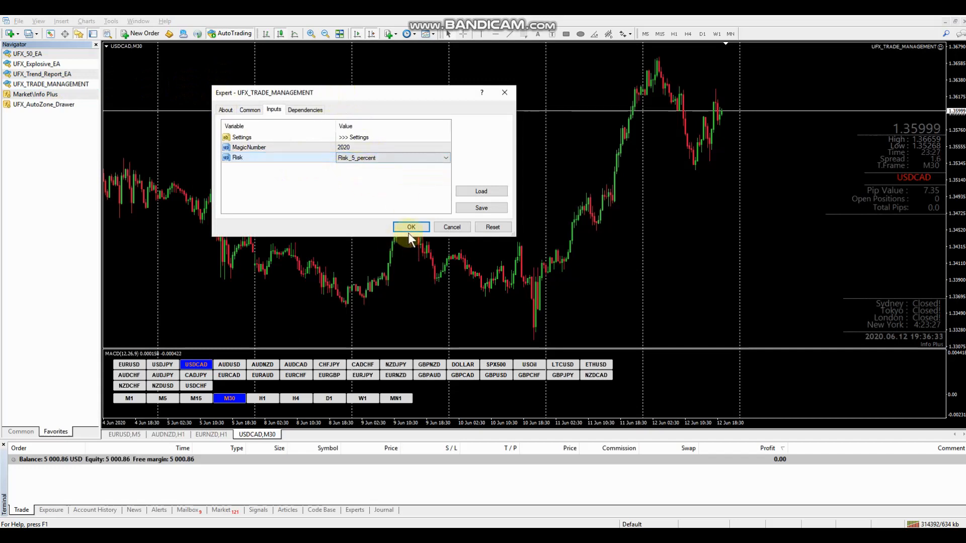
left_click(411, 227)
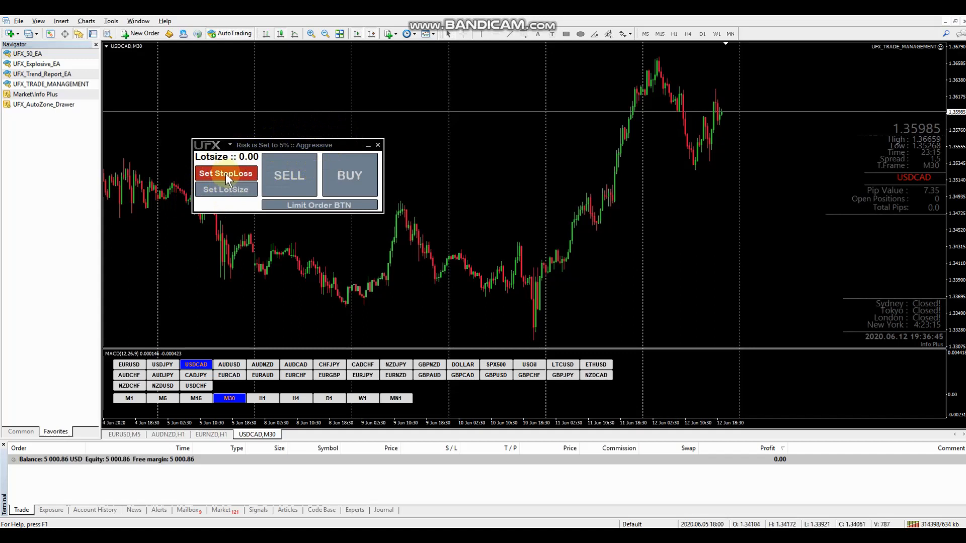
- Place the red stop-loss line below price, fix it there, and calculate 0.34 lots from the stop distance
left_click(225, 173)
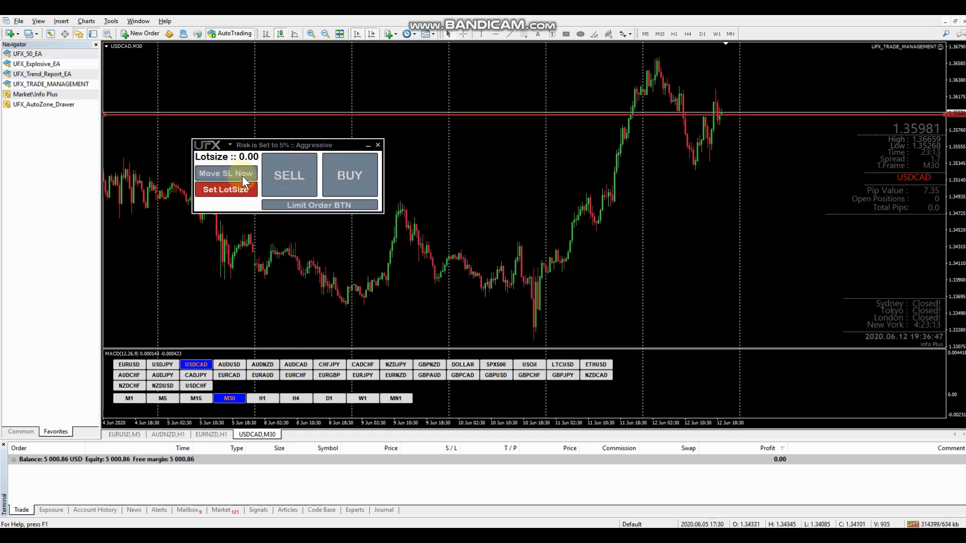
mouse_move(338, 208)
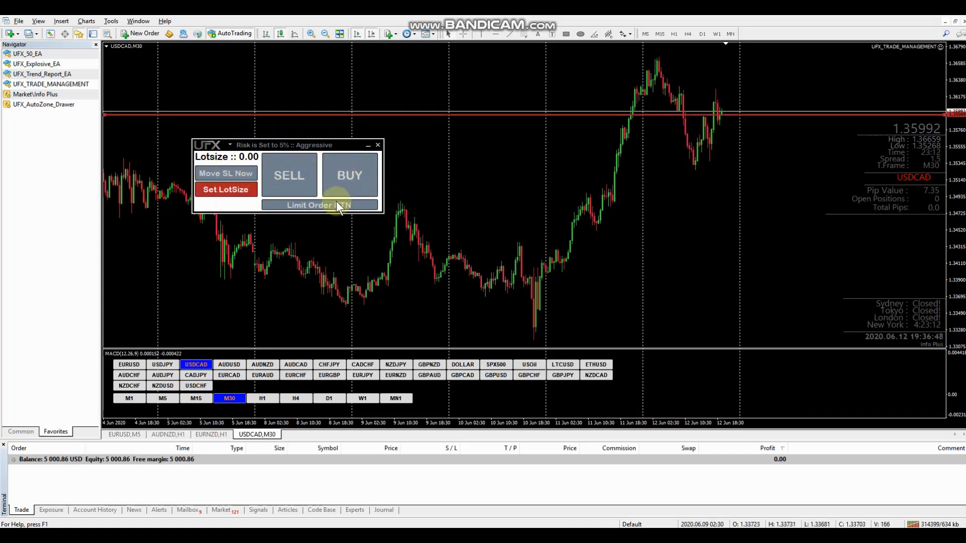
mouse_move(366, 137)
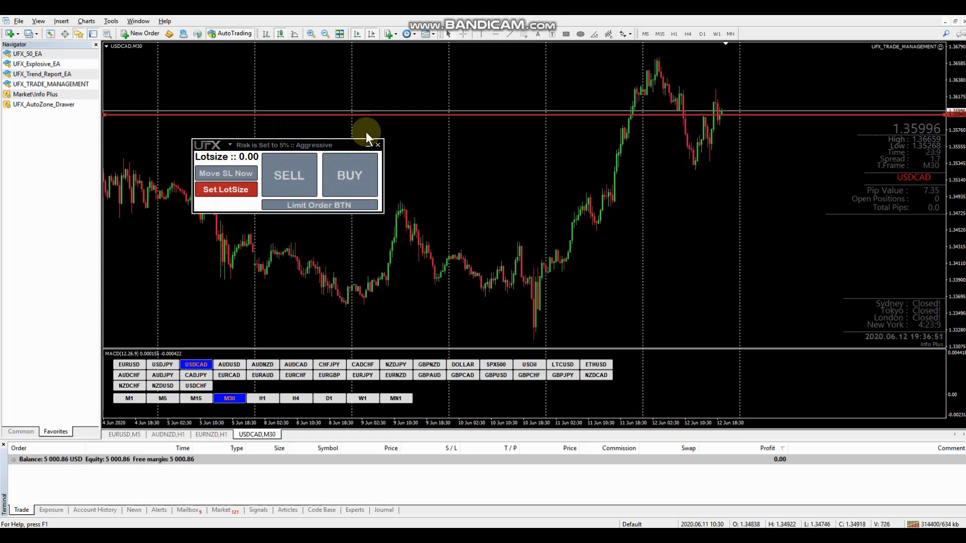
mouse_move(588, 123)
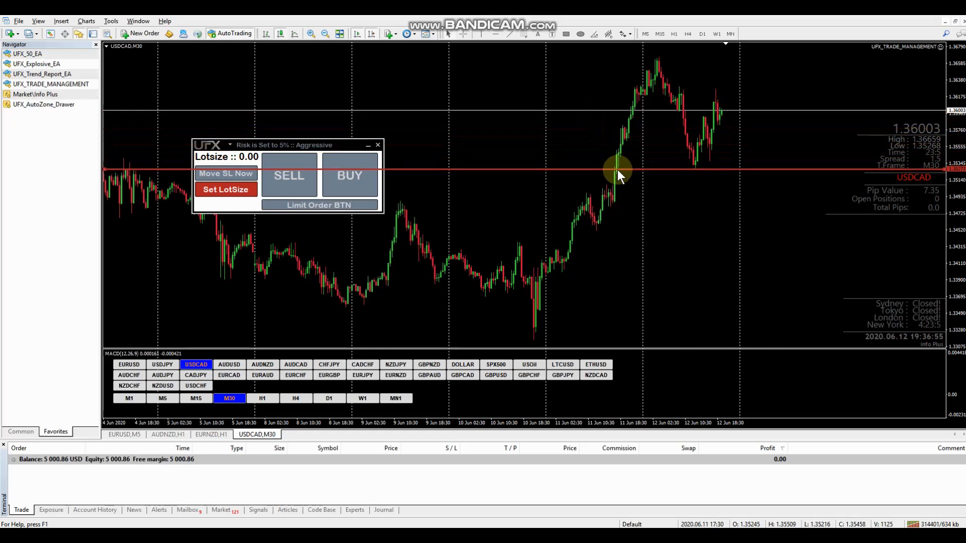
mouse_move(576, 166)
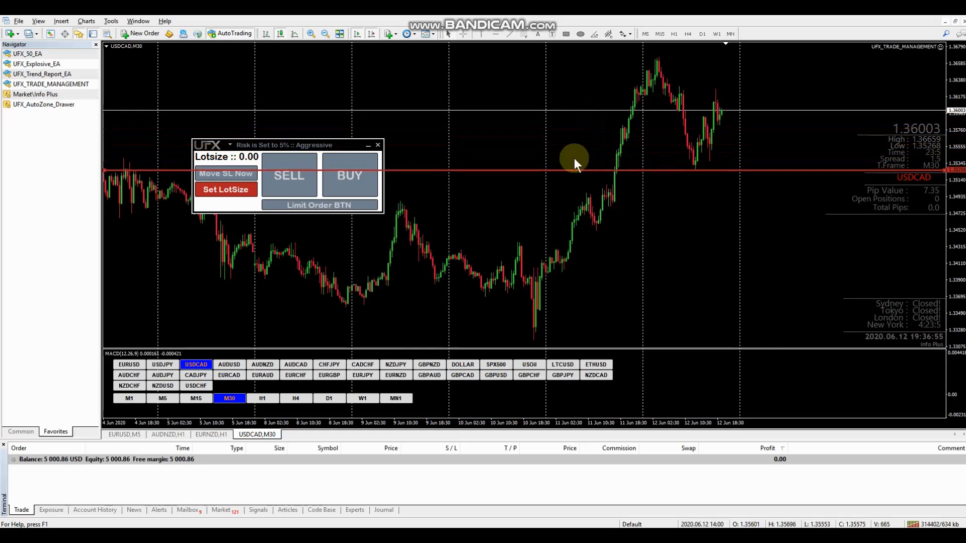
left_click(226, 189)
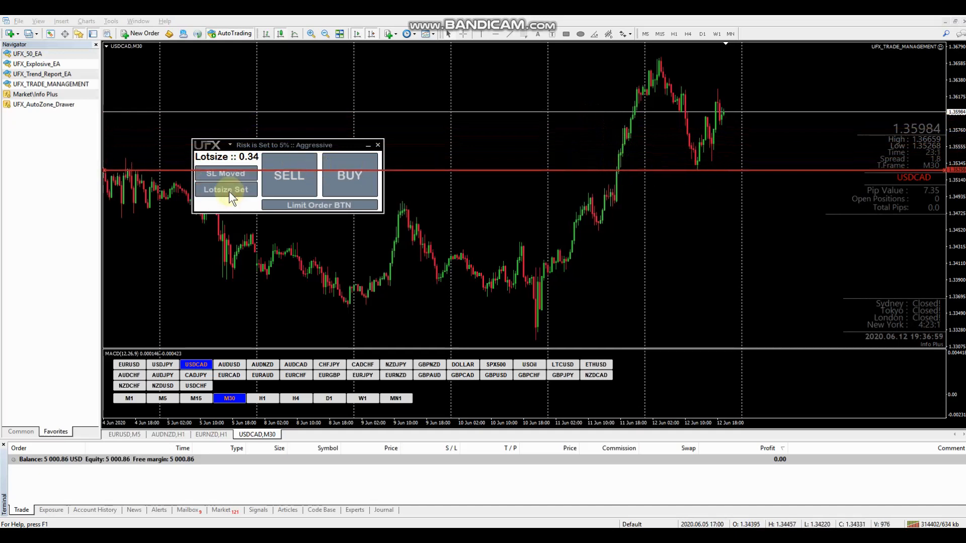
left_click(320, 206)
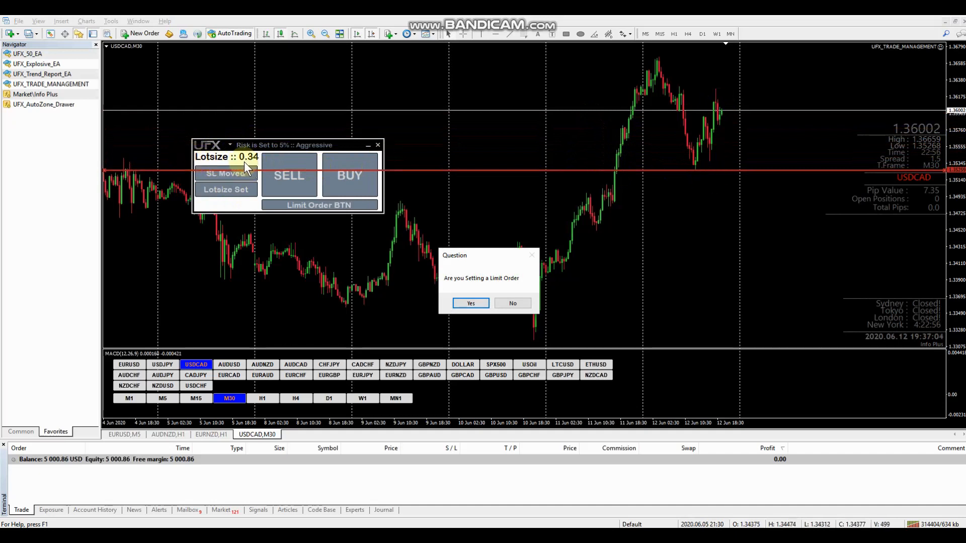
mouse_move(265, 156)
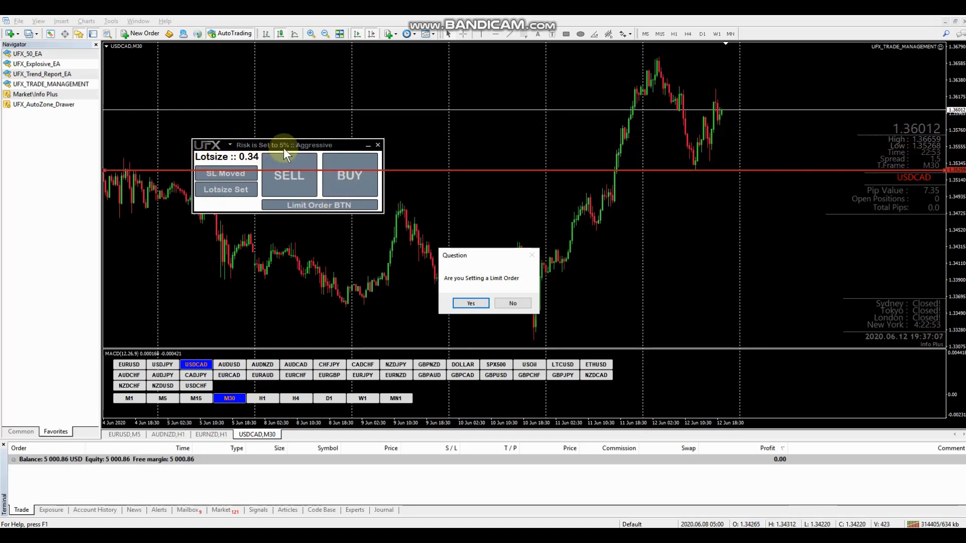
mouse_move(750, 117)
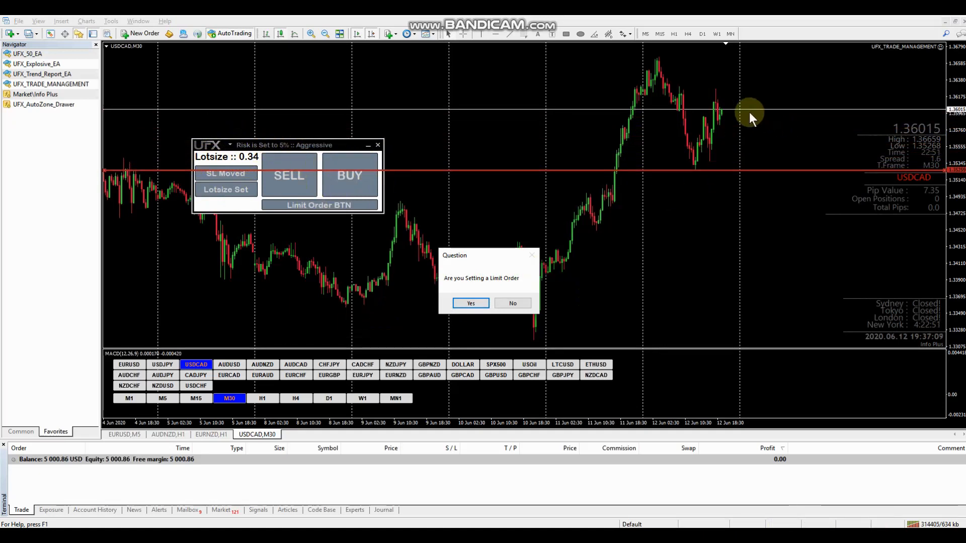
mouse_move(721, 135)
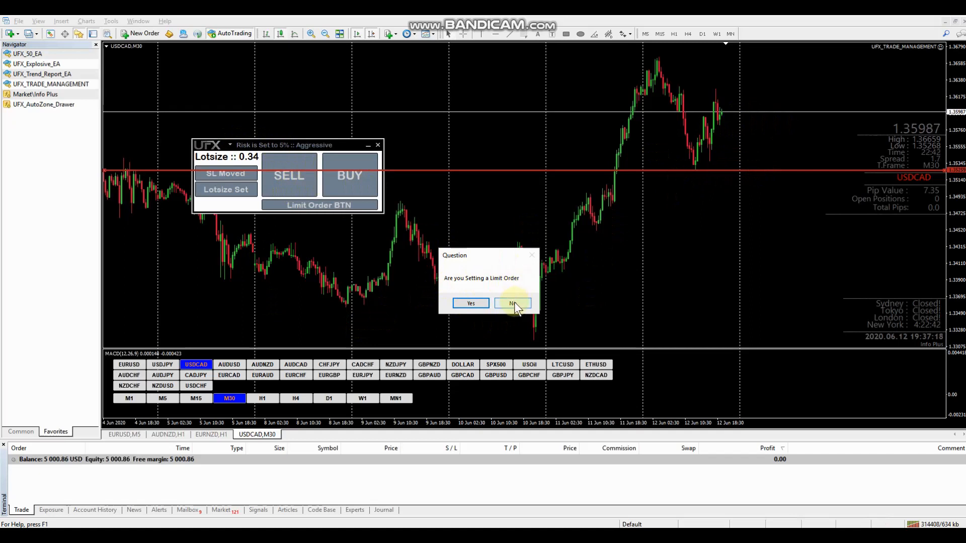
- Answer No to the 'Are you Setting a Limit Order' question, keeping 0.34 lots
left_click(512, 303)
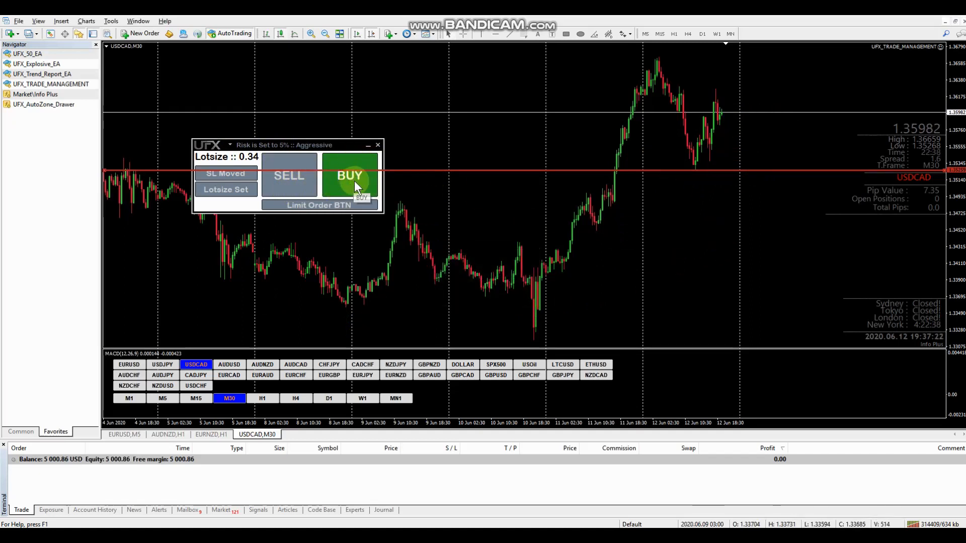
- Open a 0.33-lot USDCAD market buy, then close it from the Trade tab, leaving balance 4,996.30
left_click(350, 175)
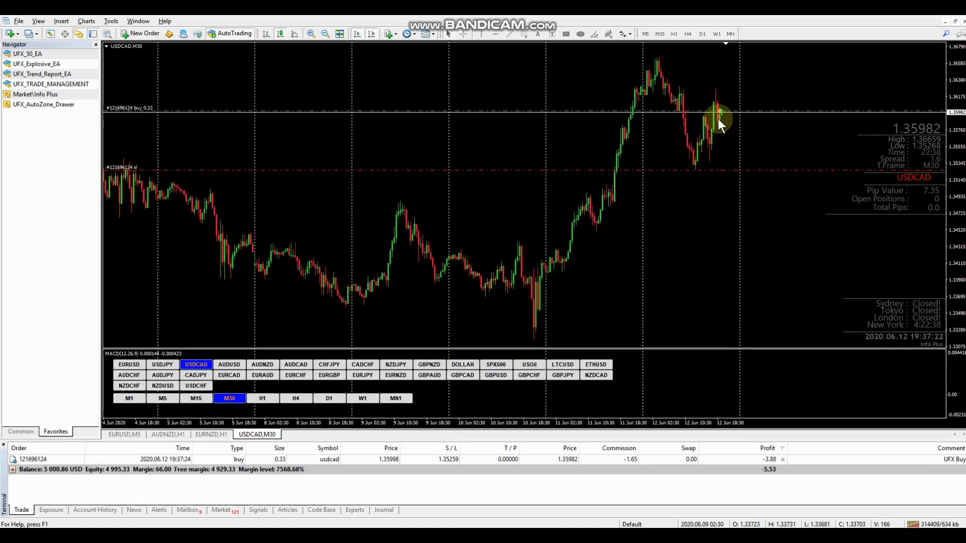
mouse_move(160, 115)
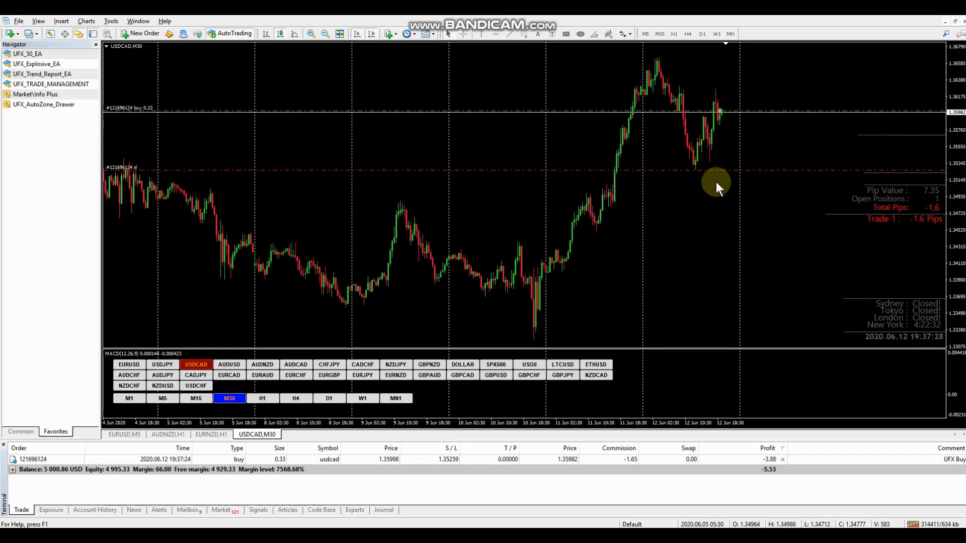
mouse_move(801, 422)
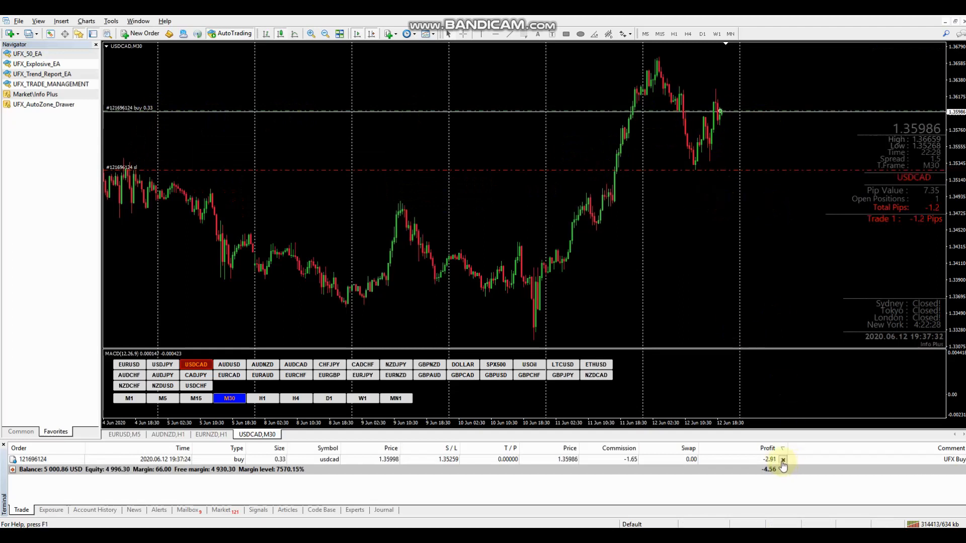
left_click(783, 459)
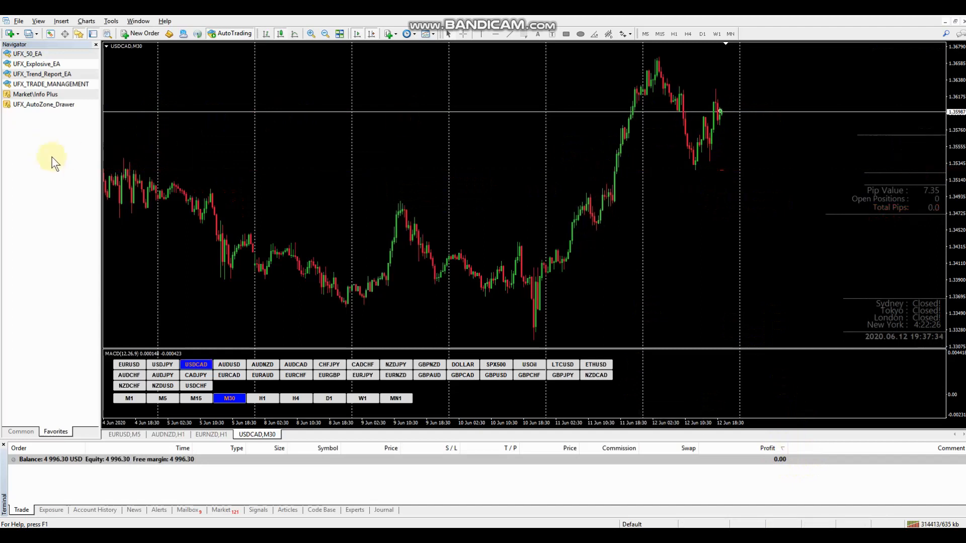
- Attach UFX_TRADE_MANAGEMENT from Navigator to the USDCAD chart with Risk set to Risk_5_percent
left_click(51, 84)
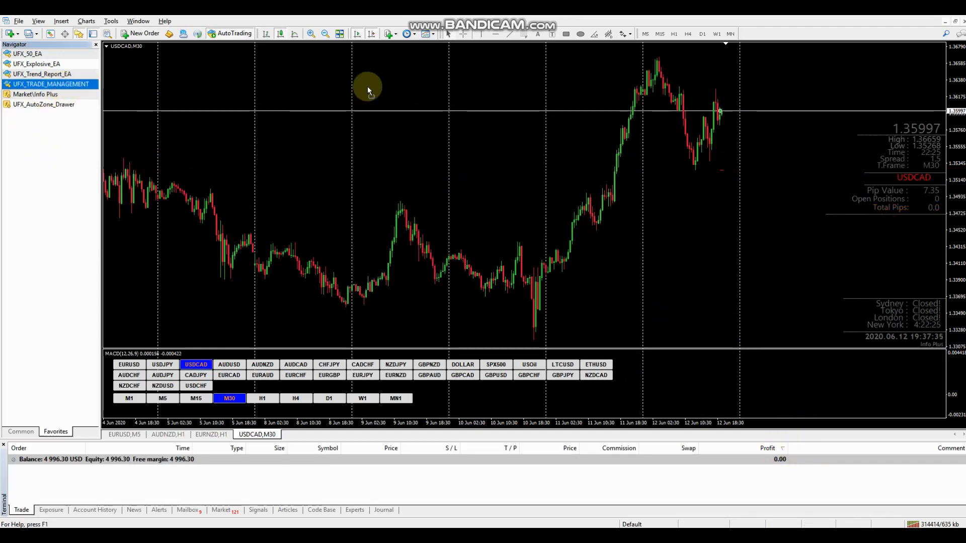
double_click(52, 84)
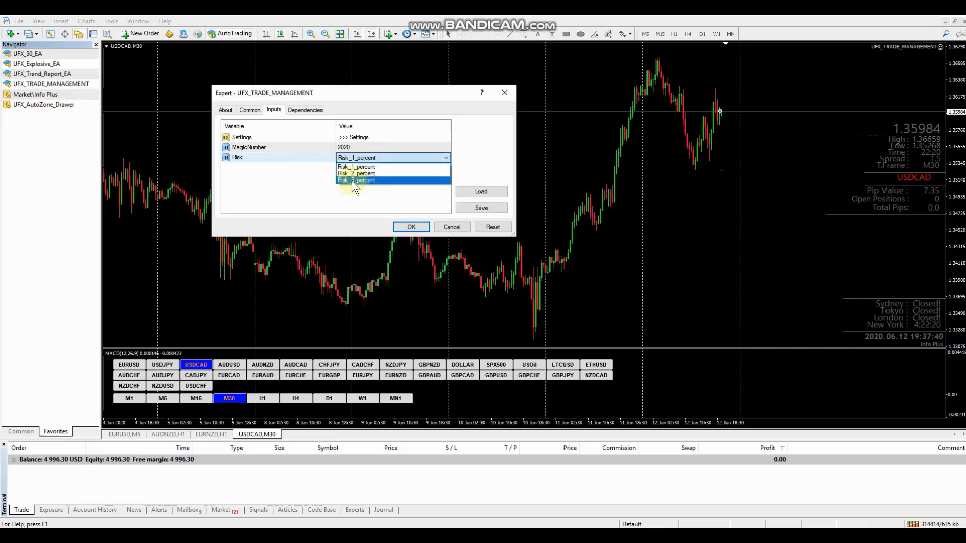
left_click(356, 181)
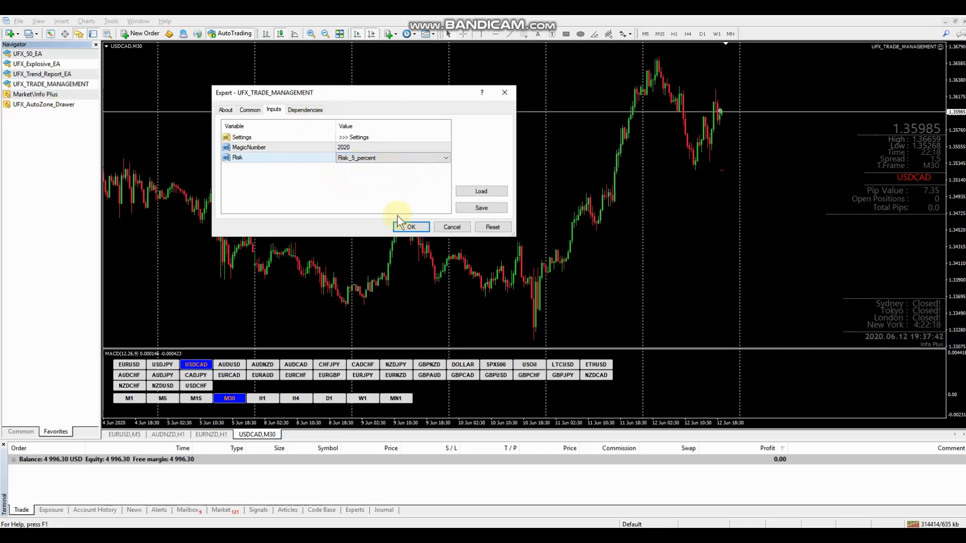
left_click(409, 227)
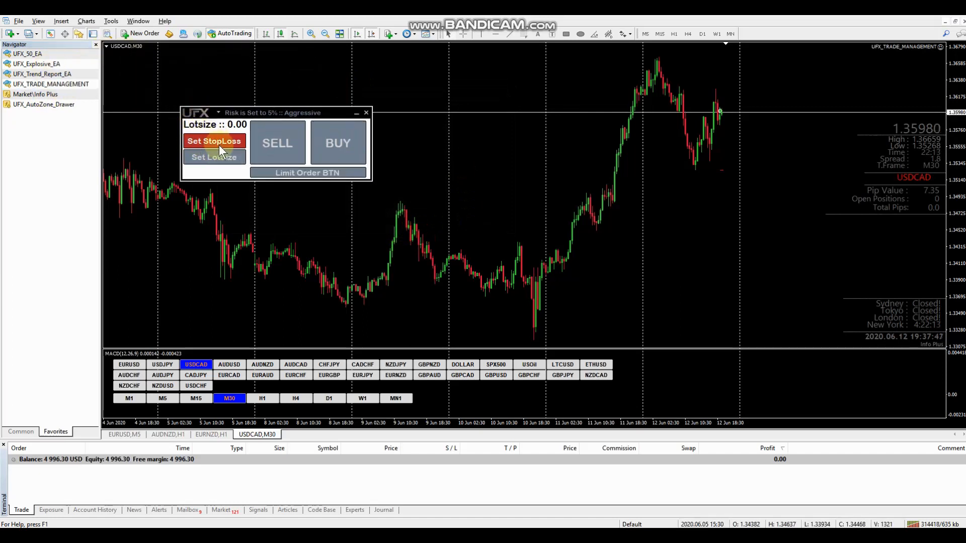
- Add a USDCAD stop-loss line, calculate 0.34 lots, and raise the limit-order question via Limit Order BTN
left_click(213, 141)
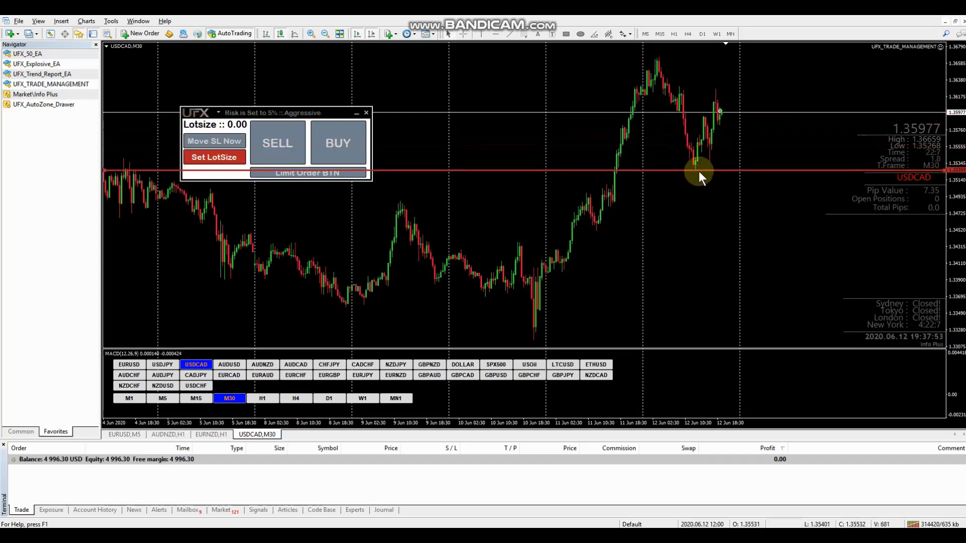
left_click(214, 157)
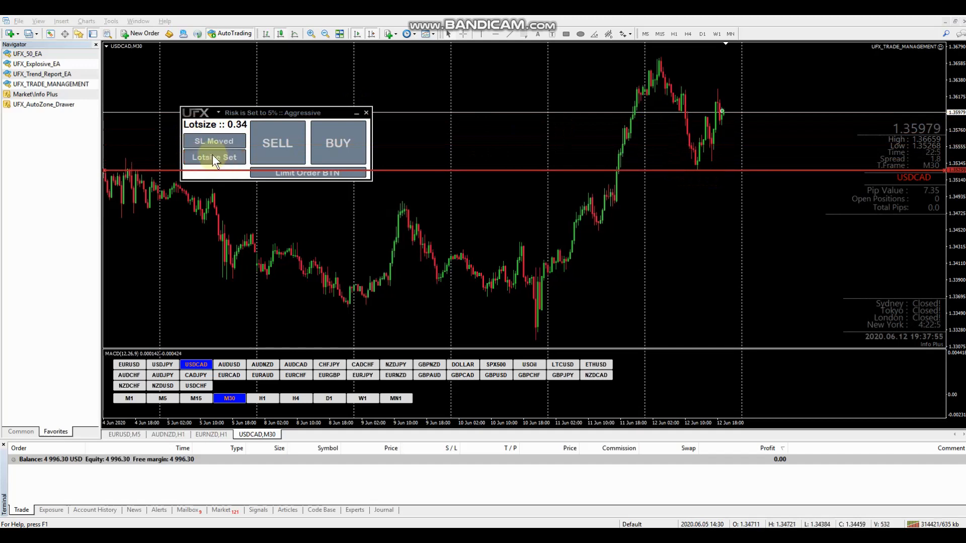
left_click(308, 173)
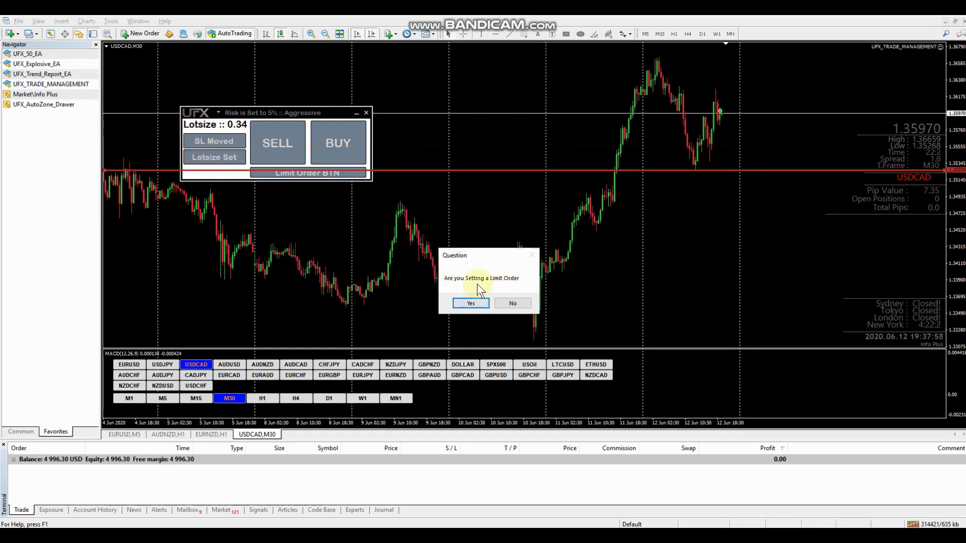
- Answer Yes, position the green line at 1.35772, and place the 0.33-lot buy limit with stop loss 1.35259
left_click(470, 303)
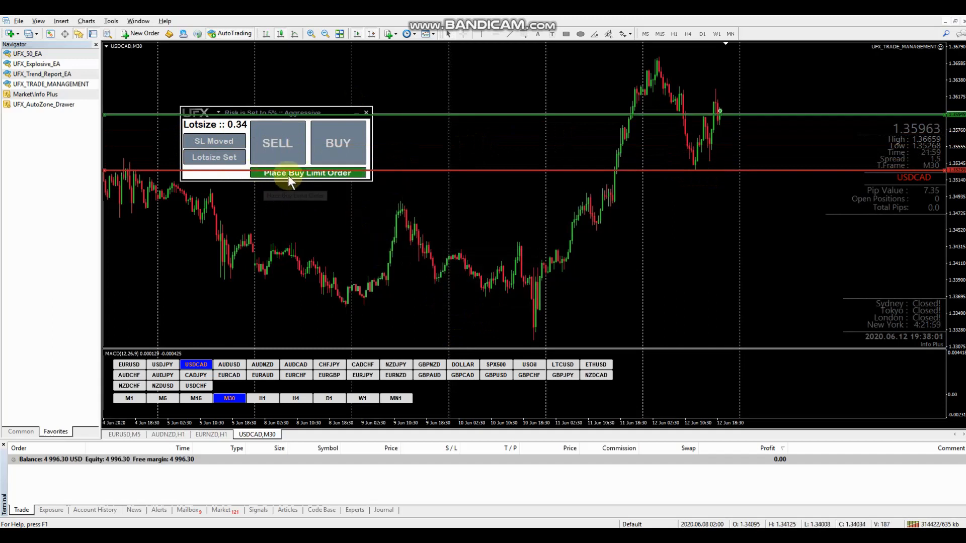
mouse_move(361, 184)
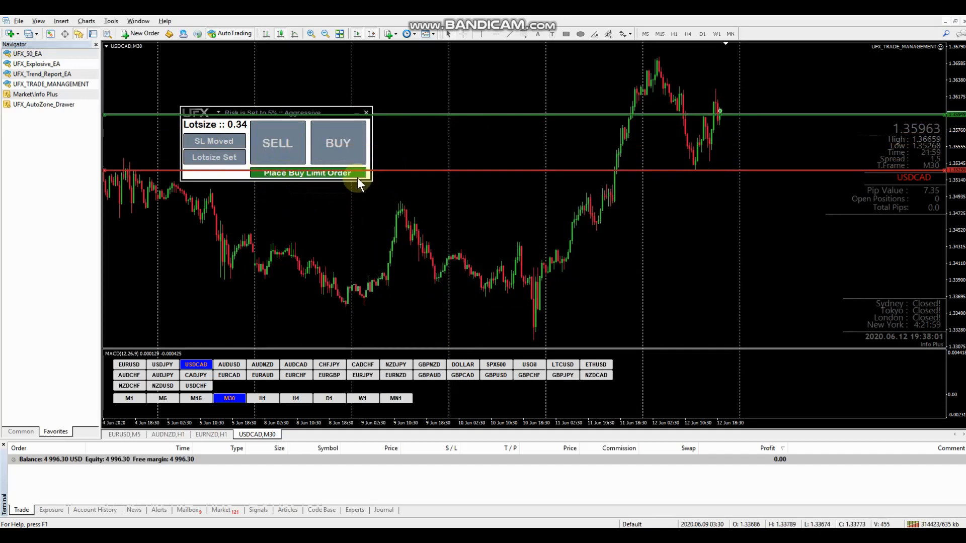
mouse_move(461, 163)
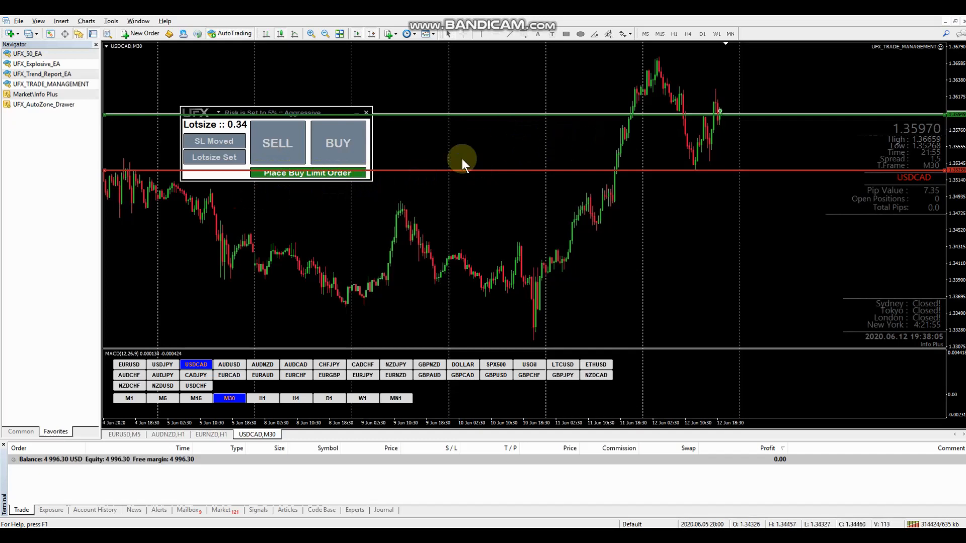
mouse_move(838, 132)
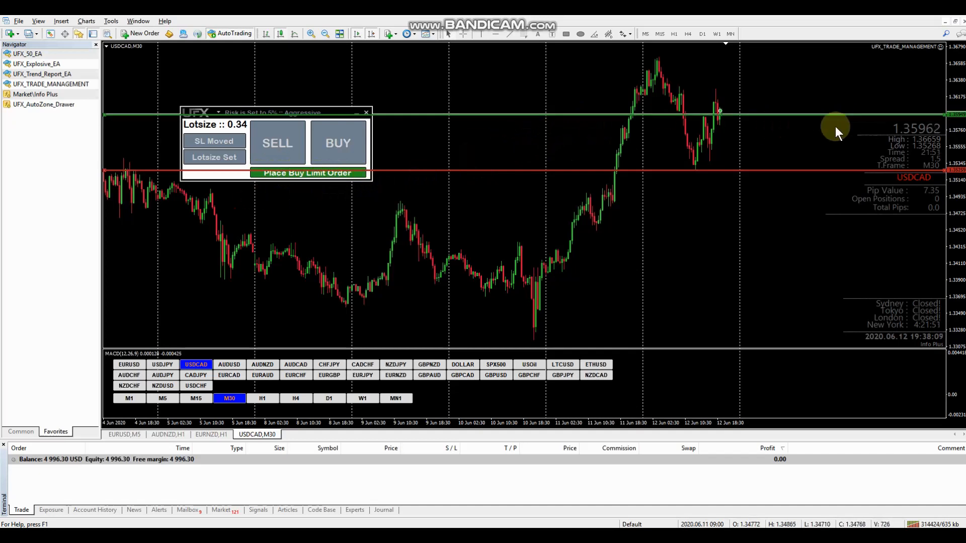
mouse_move(606, 120)
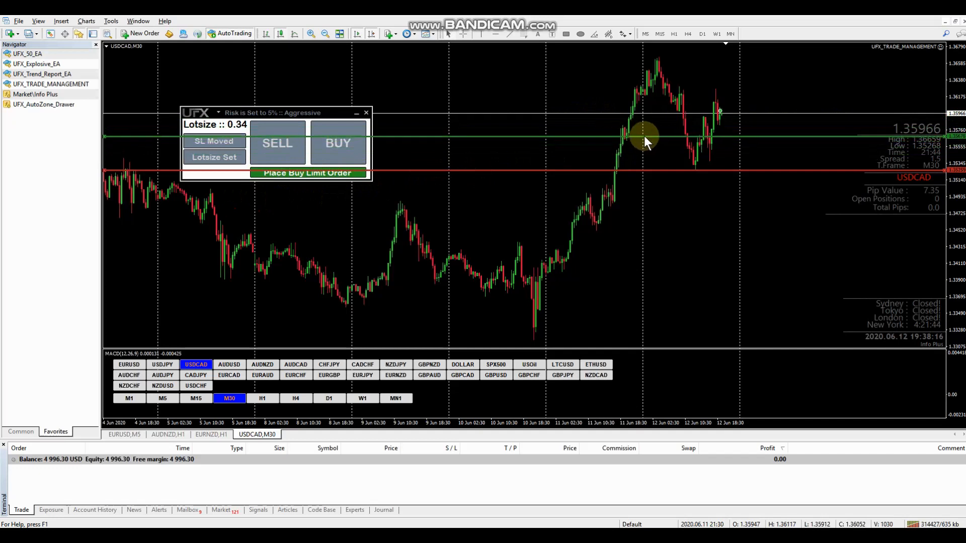
mouse_move(746, 145)
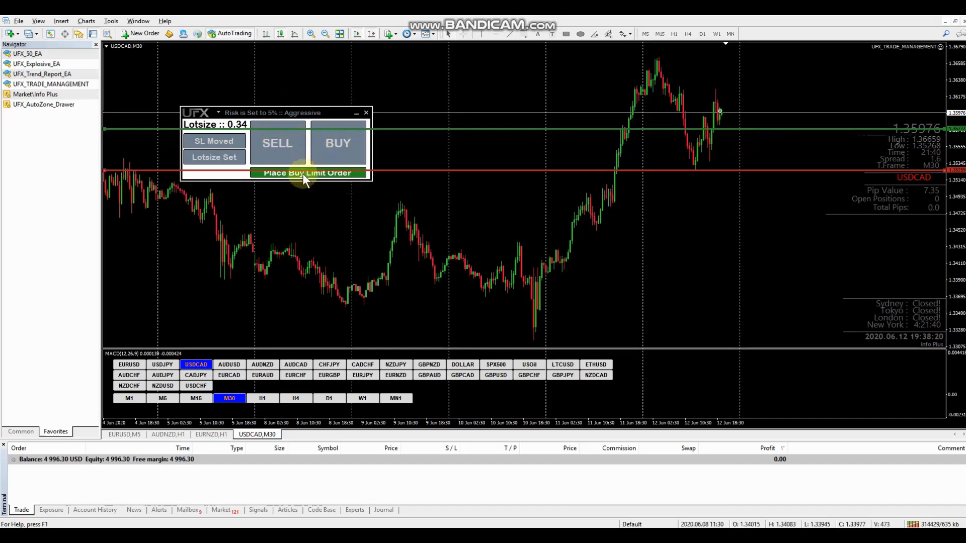
left_click(308, 173)
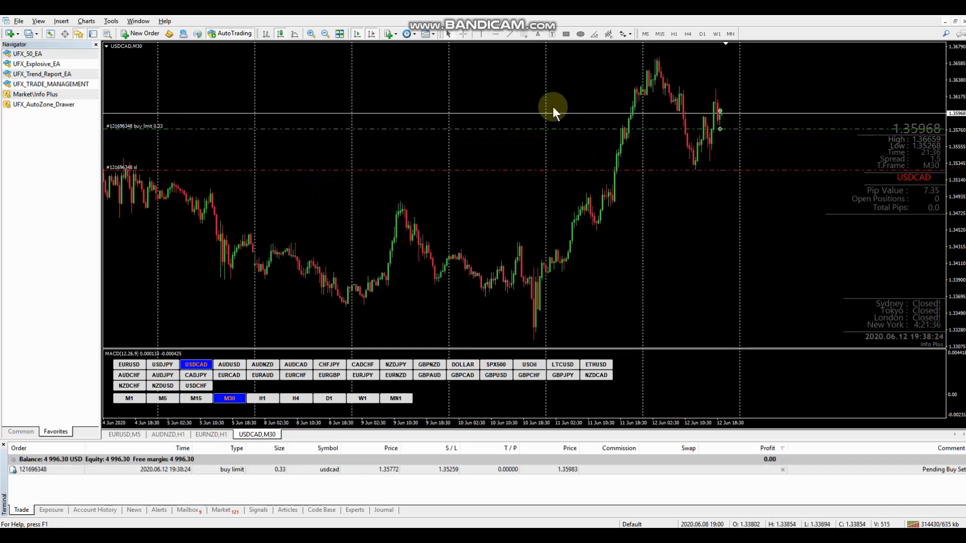
mouse_move(644, 155)
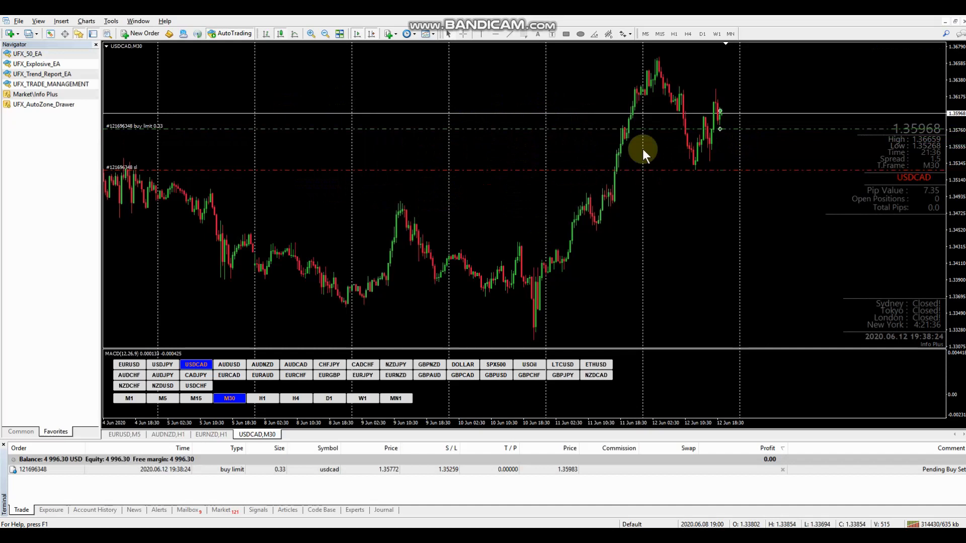
mouse_move(650, 171)
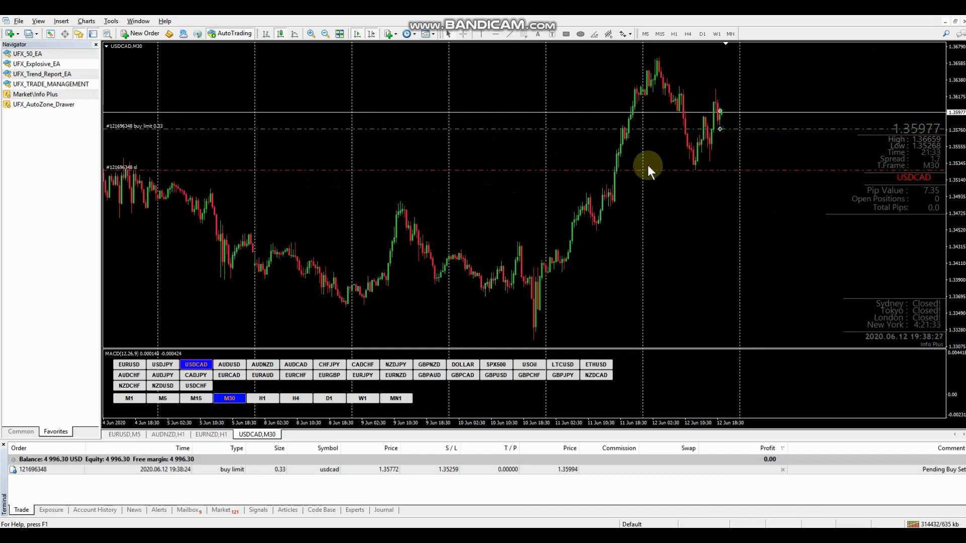
mouse_move(828, 424)
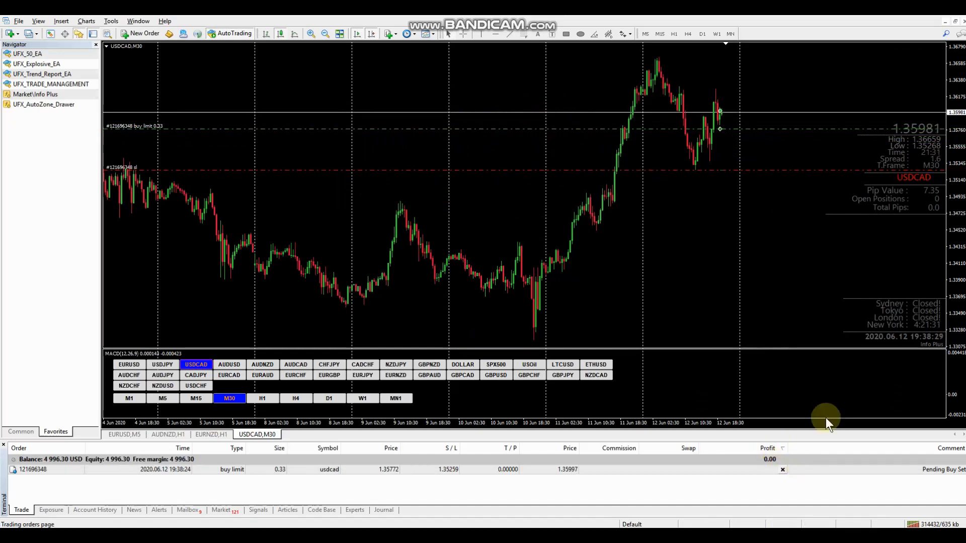
mouse_move(282, 212)
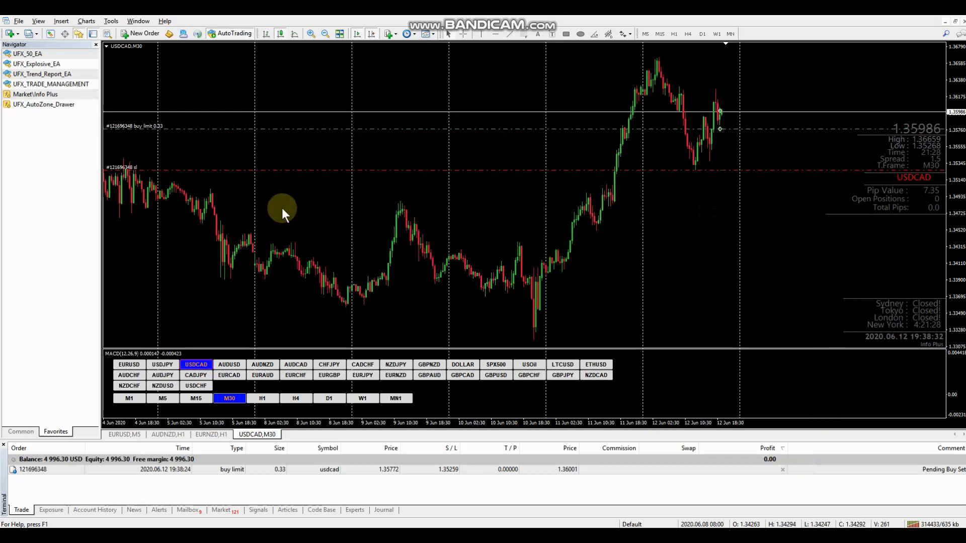
mouse_move(590, 285)
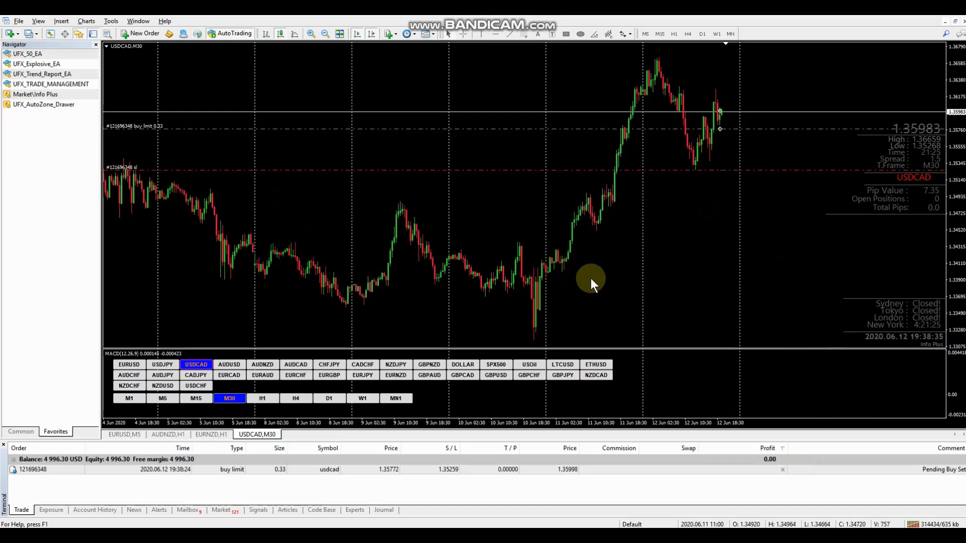